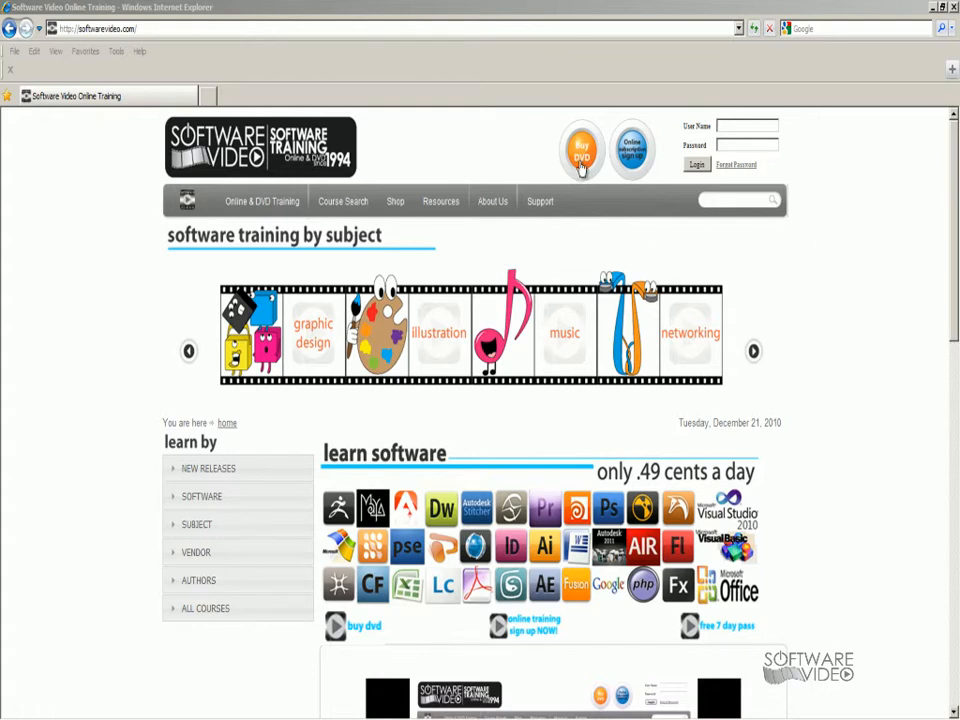
pyautogui.moveTo(128, 462)
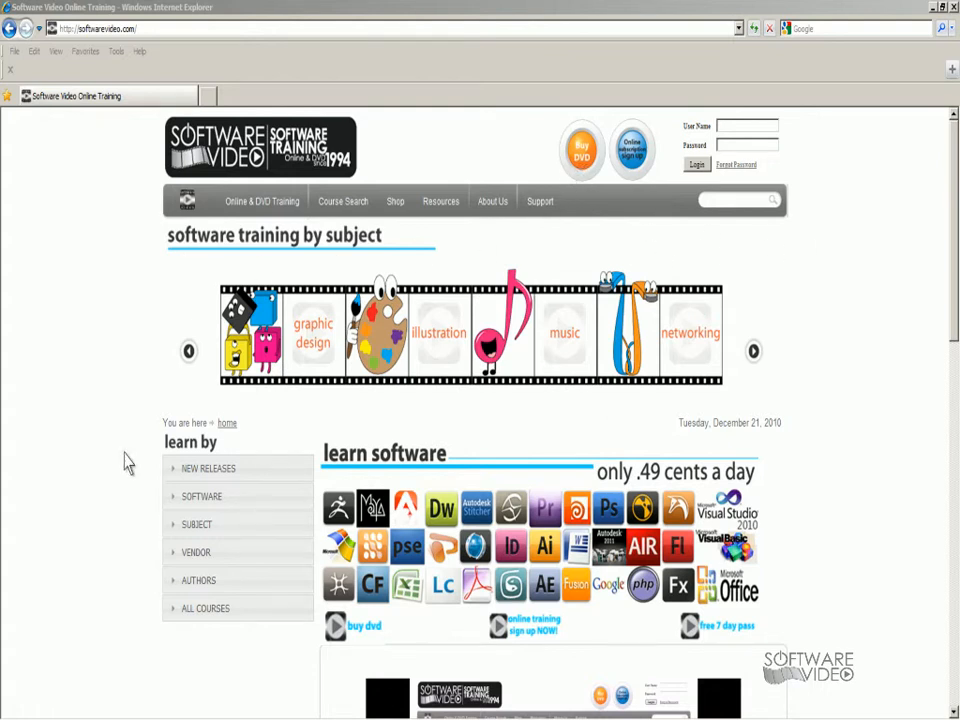
# Expand and collapse the New Releases, Software, Subject and Vendor lists in the Learn By sidebar
pyautogui.click(208, 468)
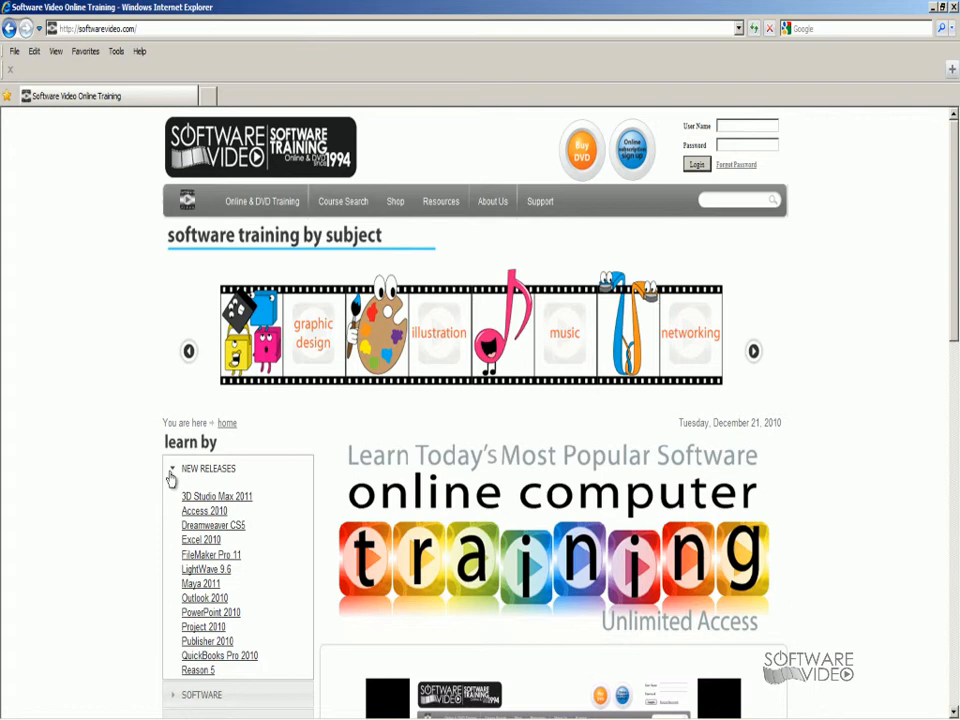
pyautogui.click(208, 468)
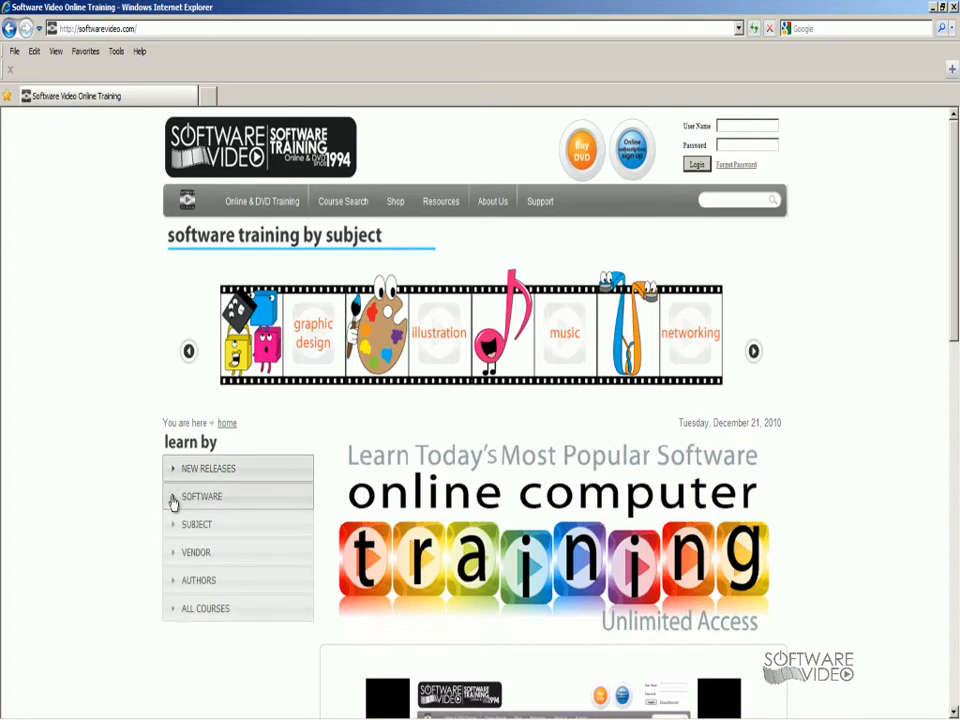
pyautogui.click(200, 496)
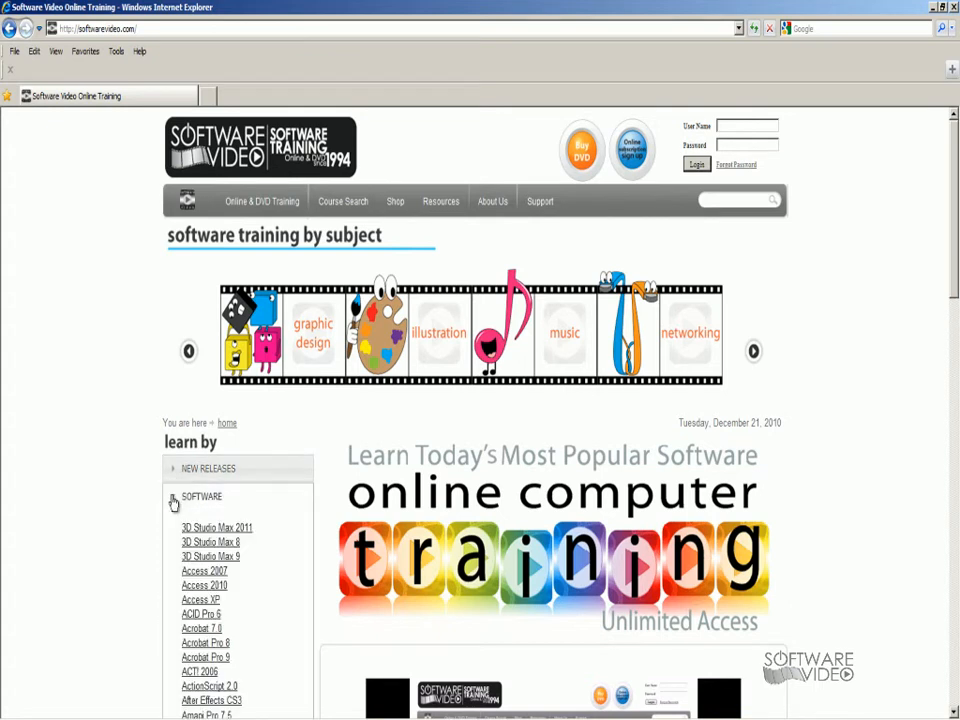
pyautogui.click(200, 496)
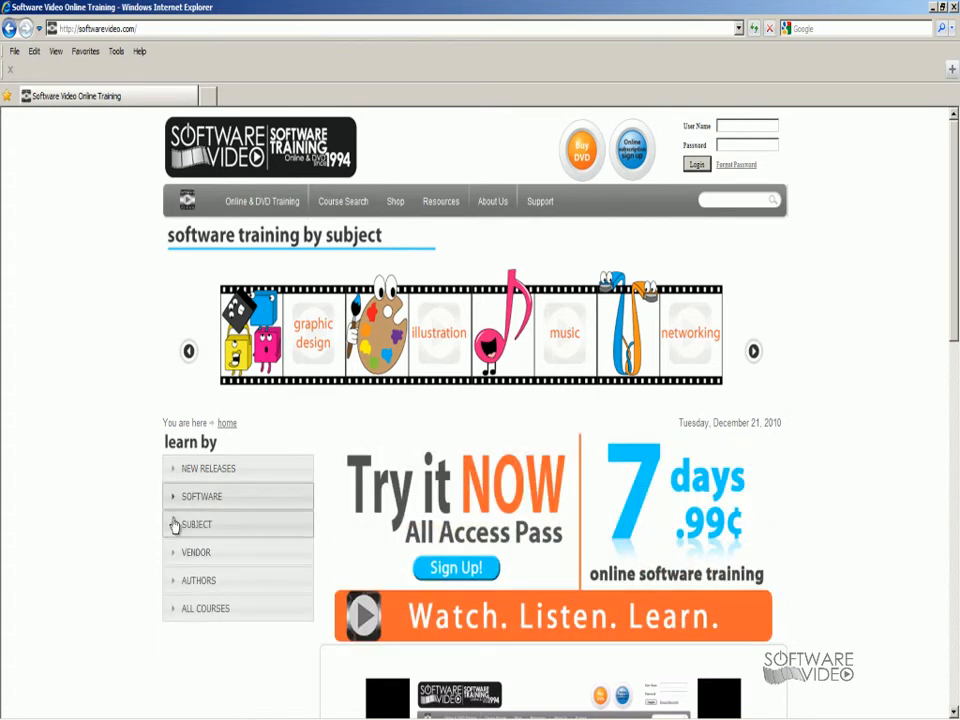
pyautogui.click(196, 524)
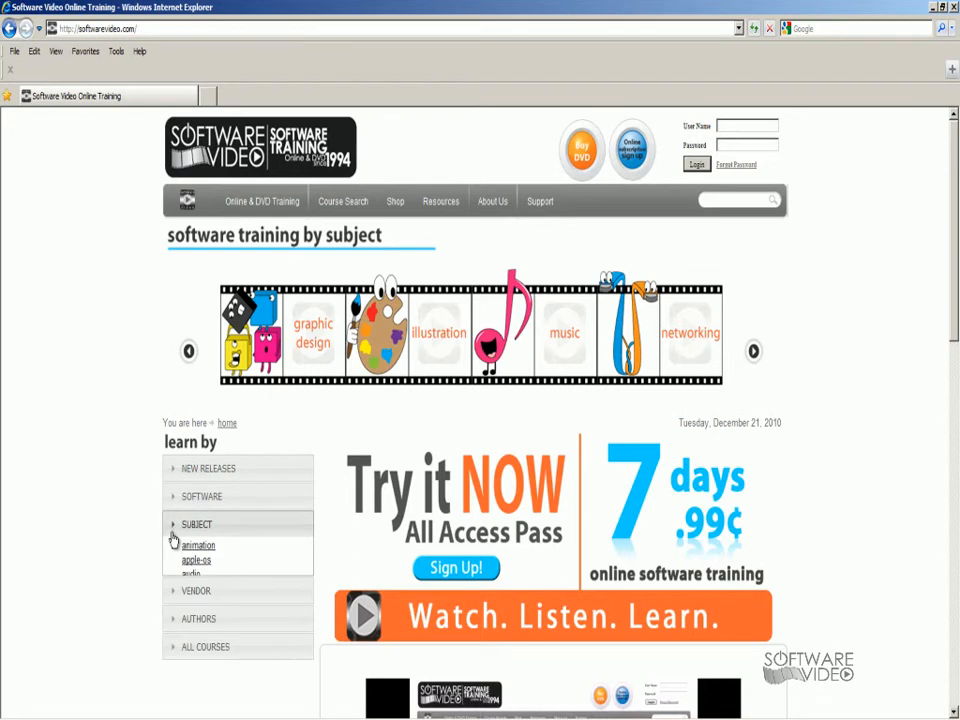
pyautogui.click(196, 552)
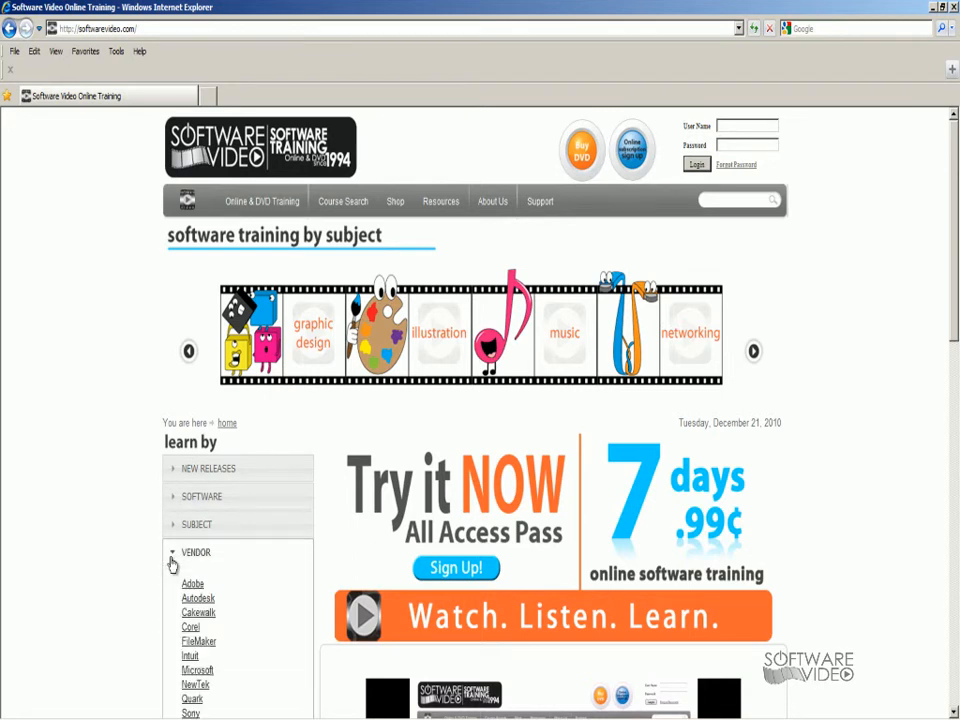
pyautogui.click(196, 552)
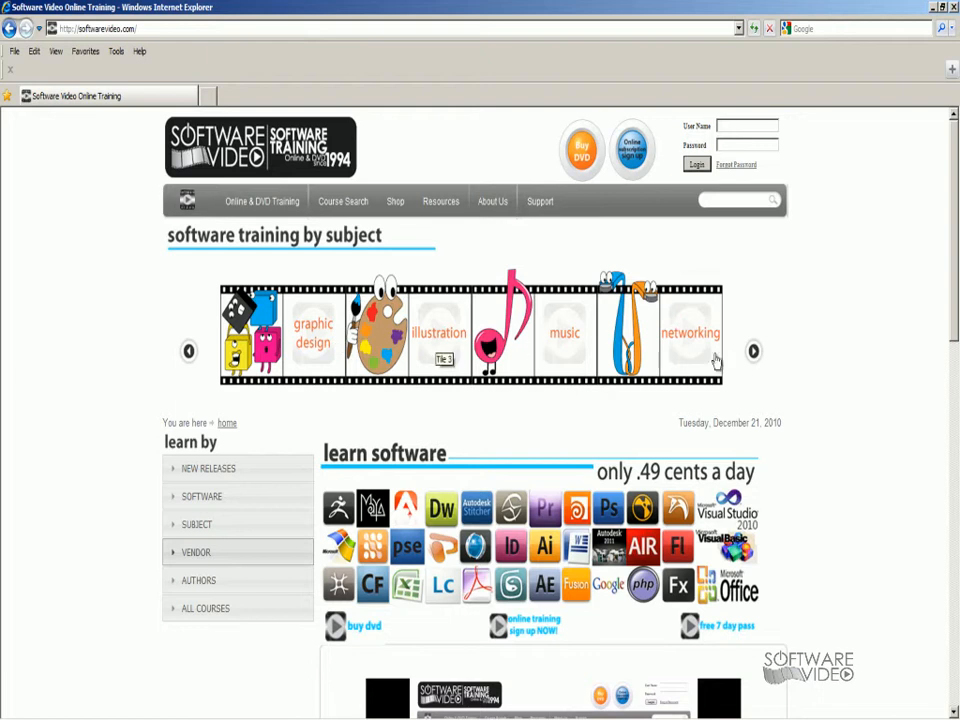
pyautogui.moveTo(754, 352)
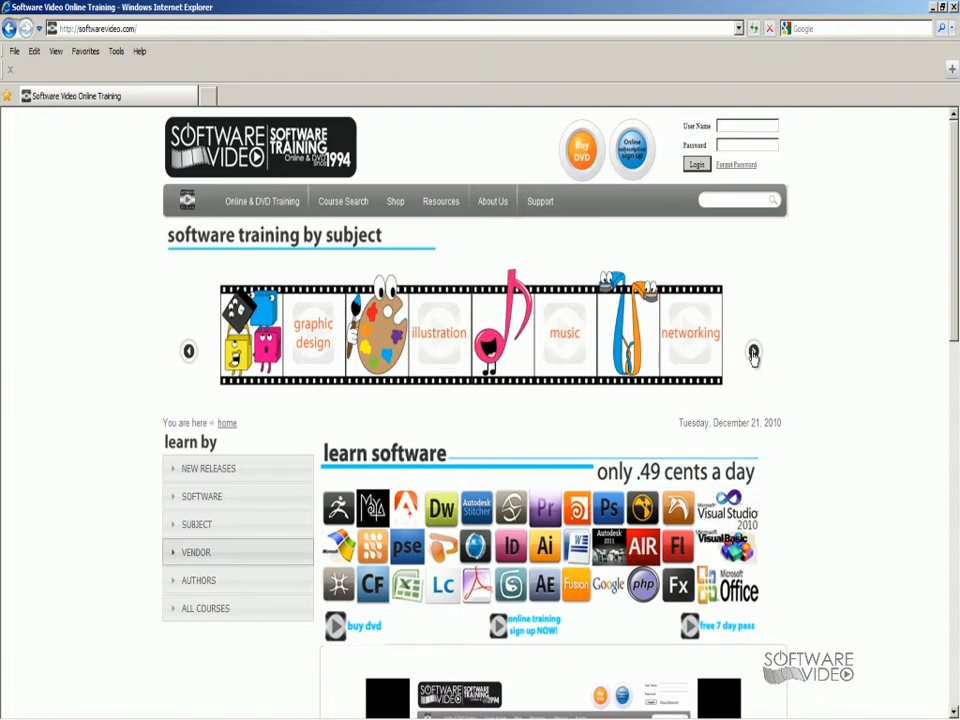
# Advance the subject carousel twice to show programming, video, web design and windows os
pyautogui.click(754, 356)
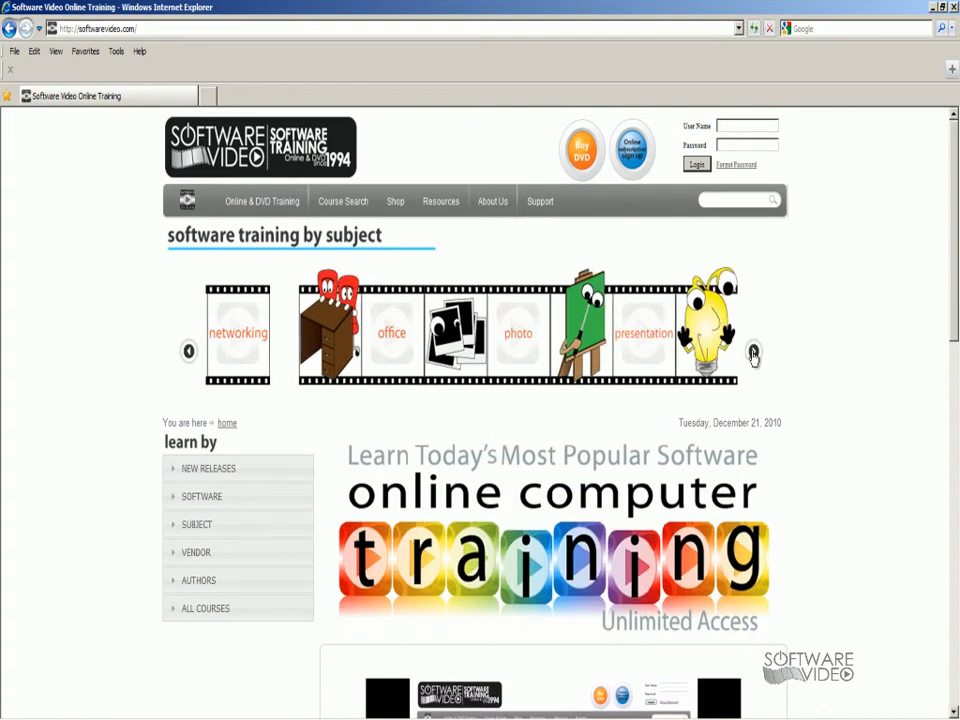
pyautogui.click(752, 352)
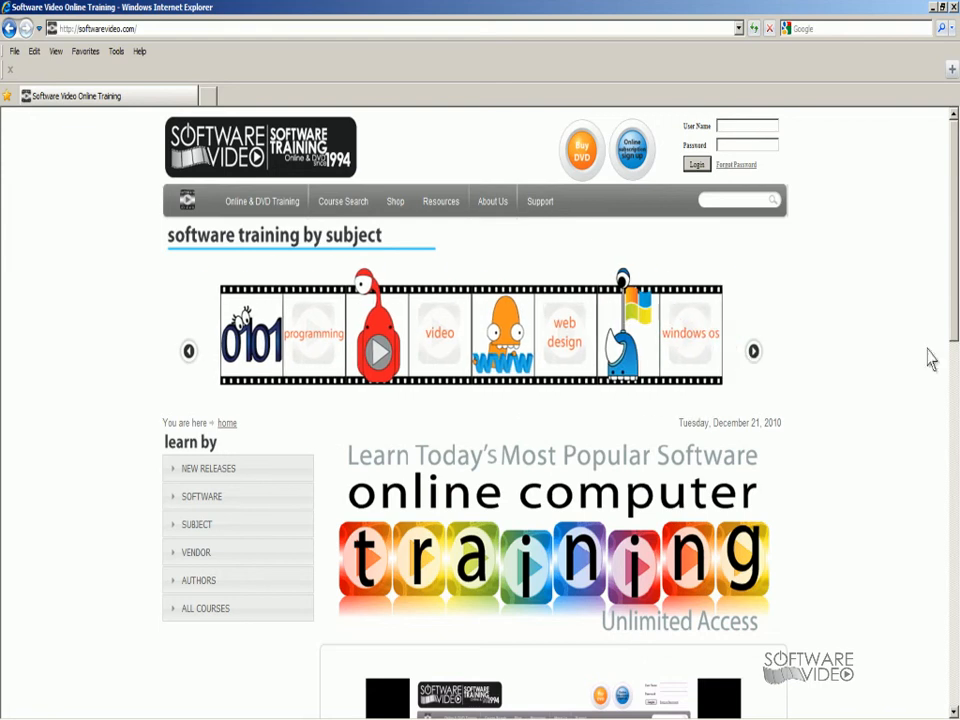
# Scroll the SoftwareVideo.com home page down to the Membership Subscription Options section
pyautogui.scroll(-3)
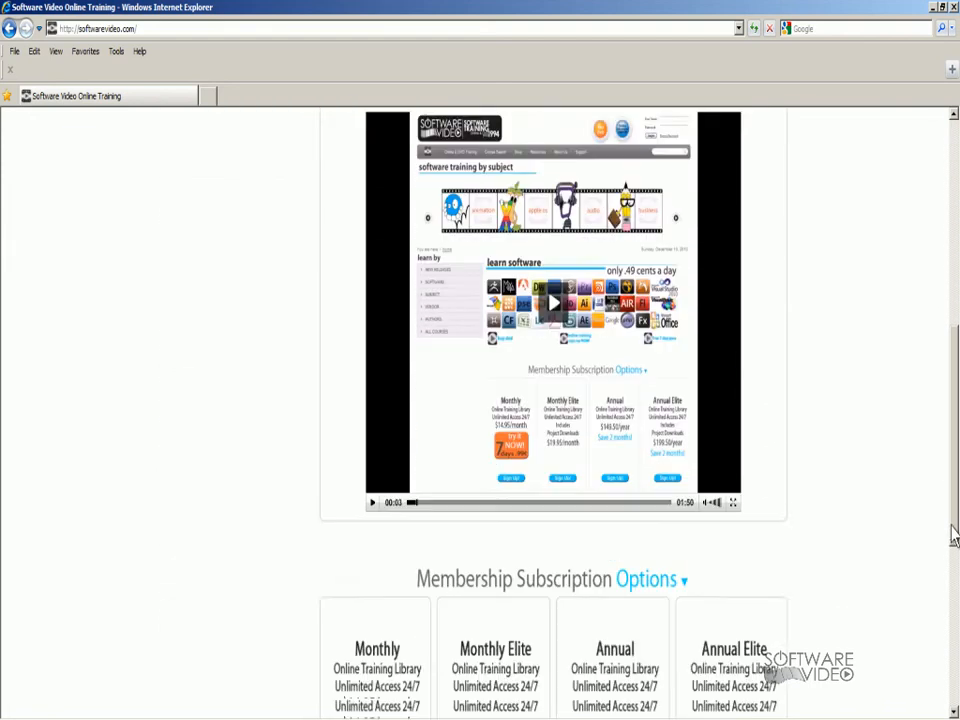
pyautogui.scroll(-3)
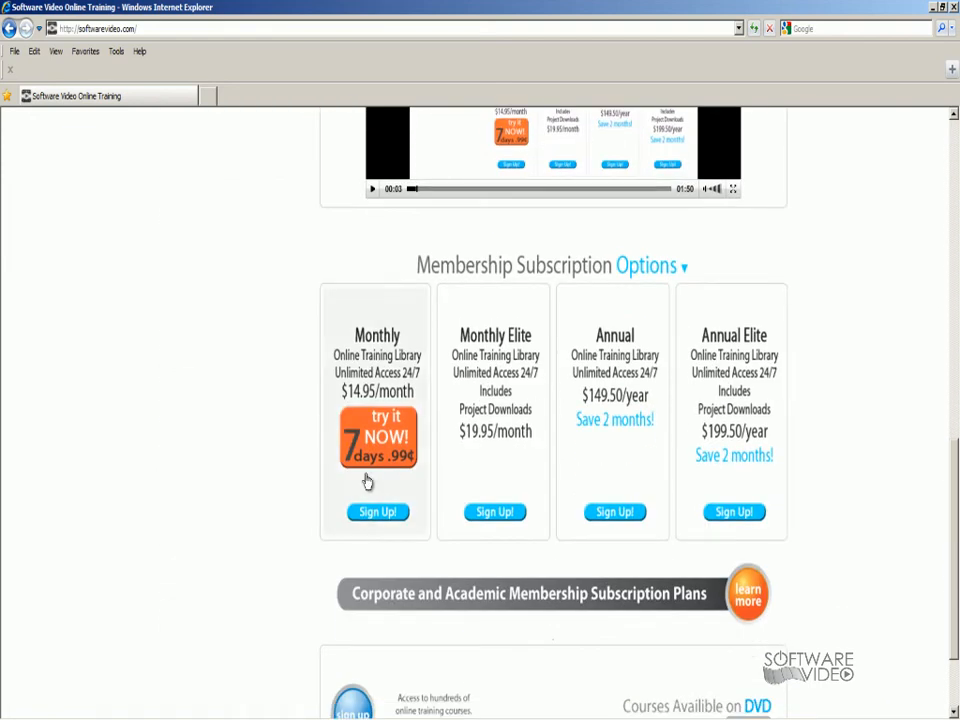
pyautogui.scroll(-3)
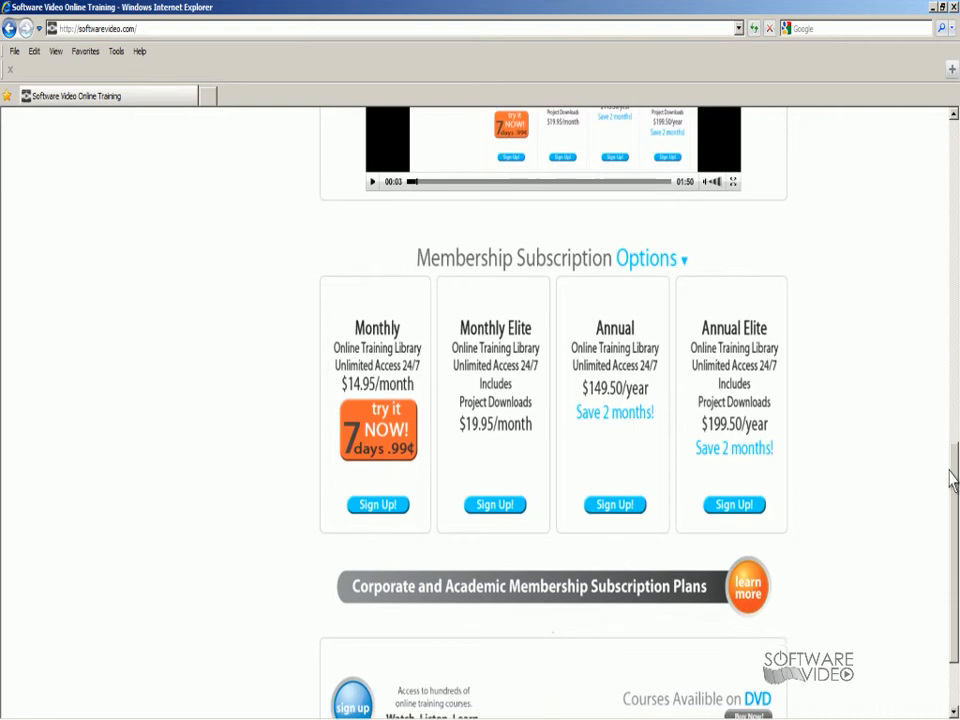
pyautogui.scroll(-3)
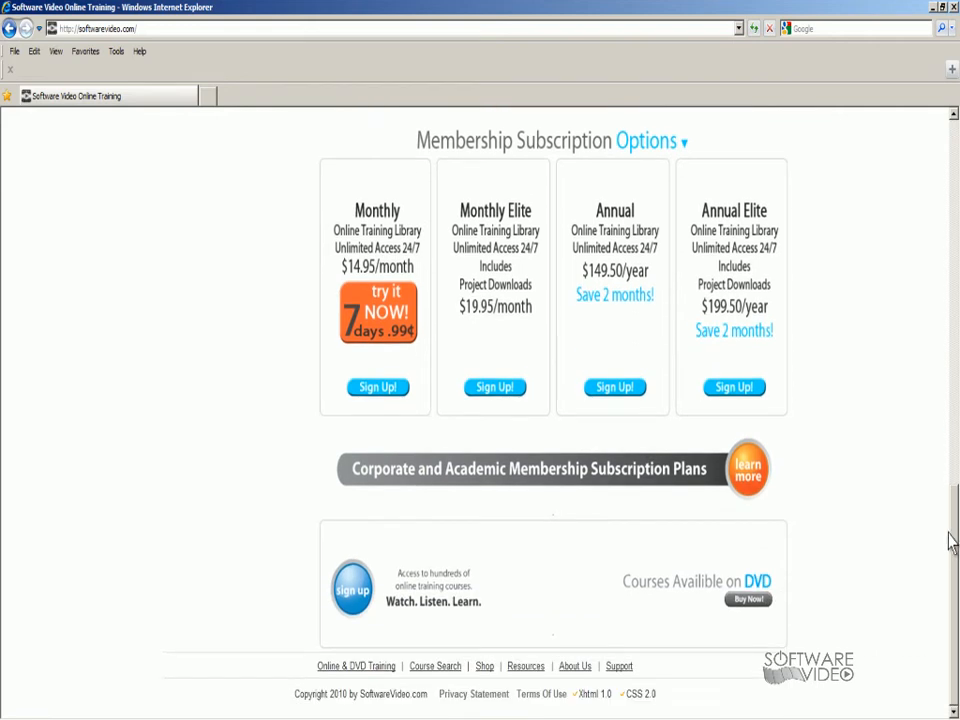
pyautogui.moveTo(952, 524)
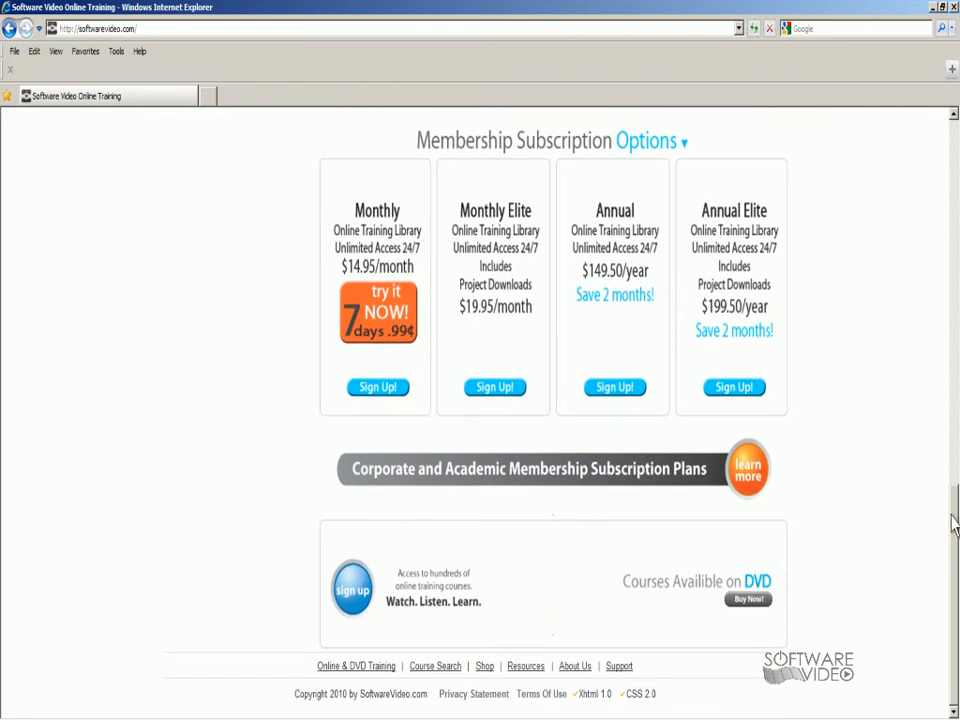
pyautogui.scroll(3)
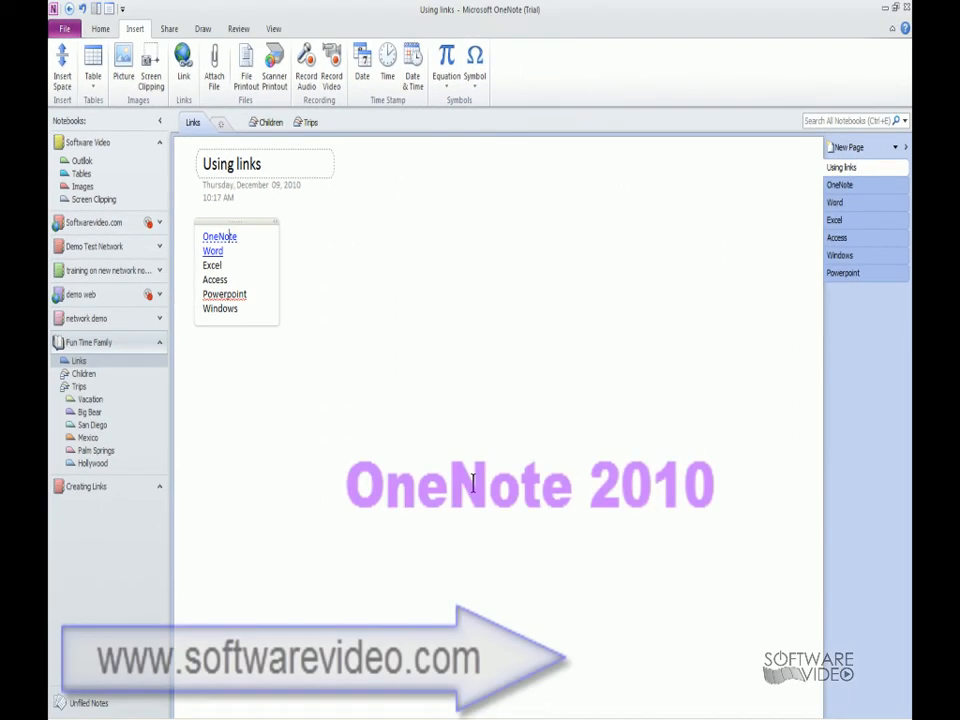
pyautogui.moveTo(440, 442)
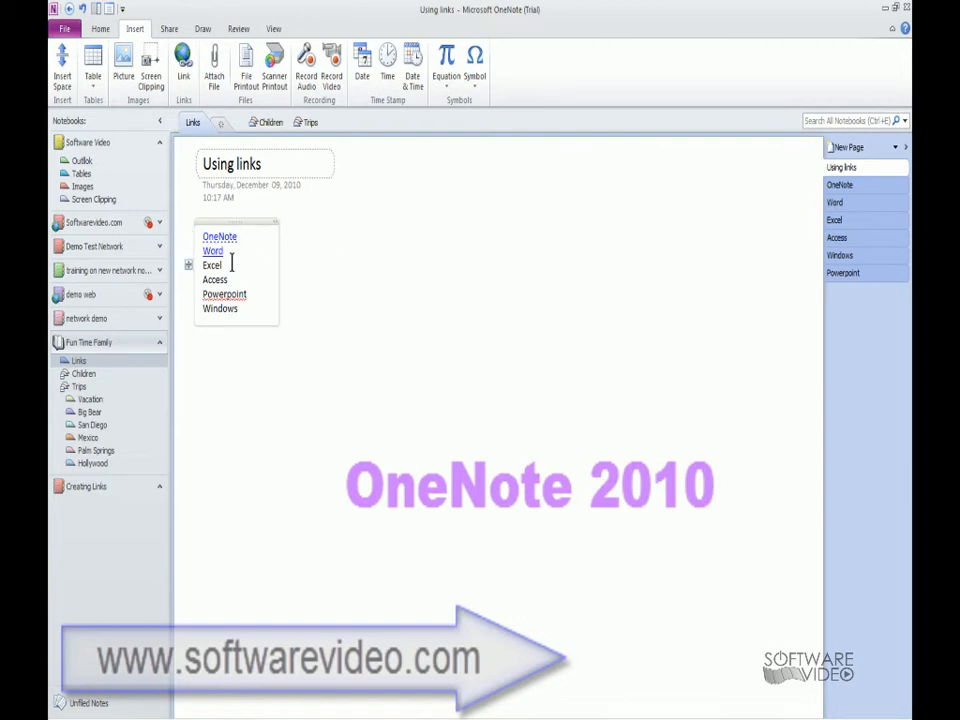
# Follow the OneNote and Word links to their pages, check the Windows page, and return to Using links
pyautogui.click(220, 236)
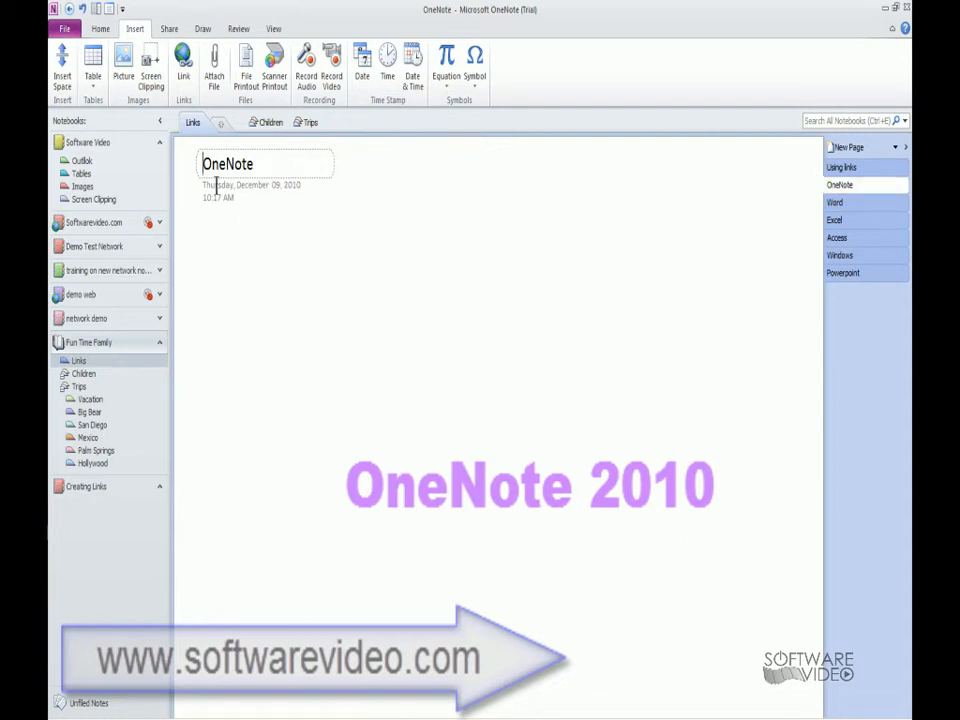
pyautogui.moveTo(864, 168)
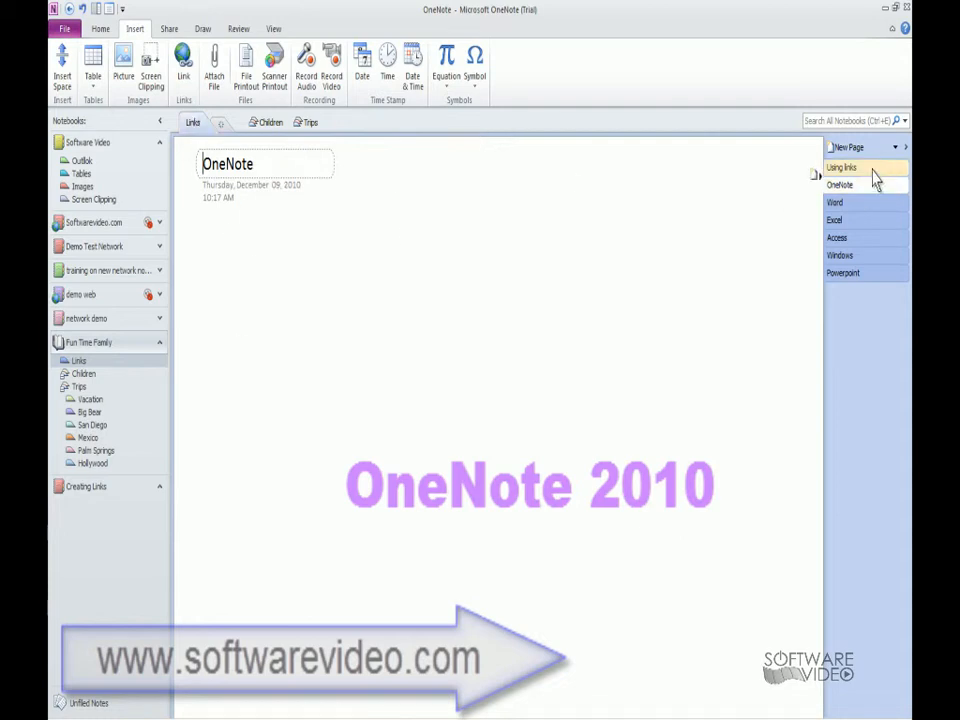
pyautogui.click(840, 168)
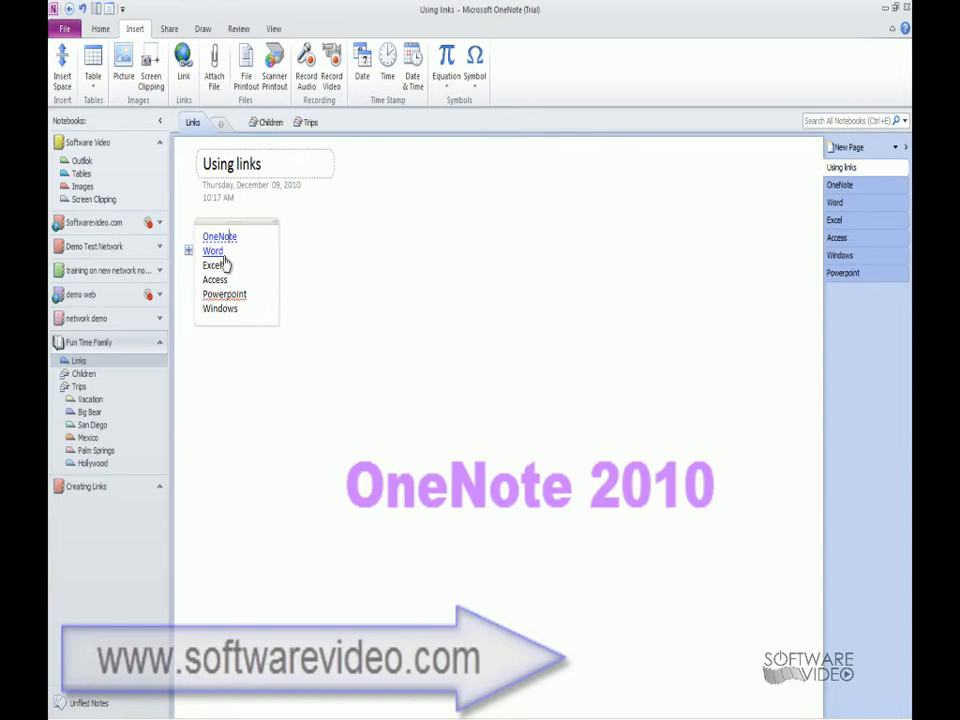
pyautogui.moveTo(218, 260)
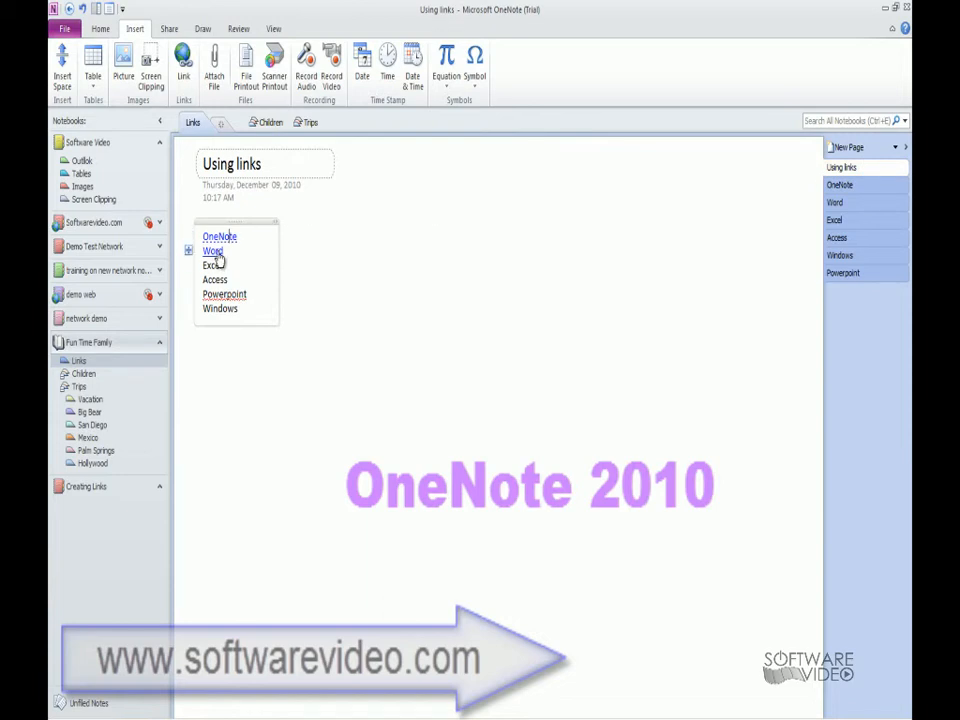
pyautogui.click(212, 250)
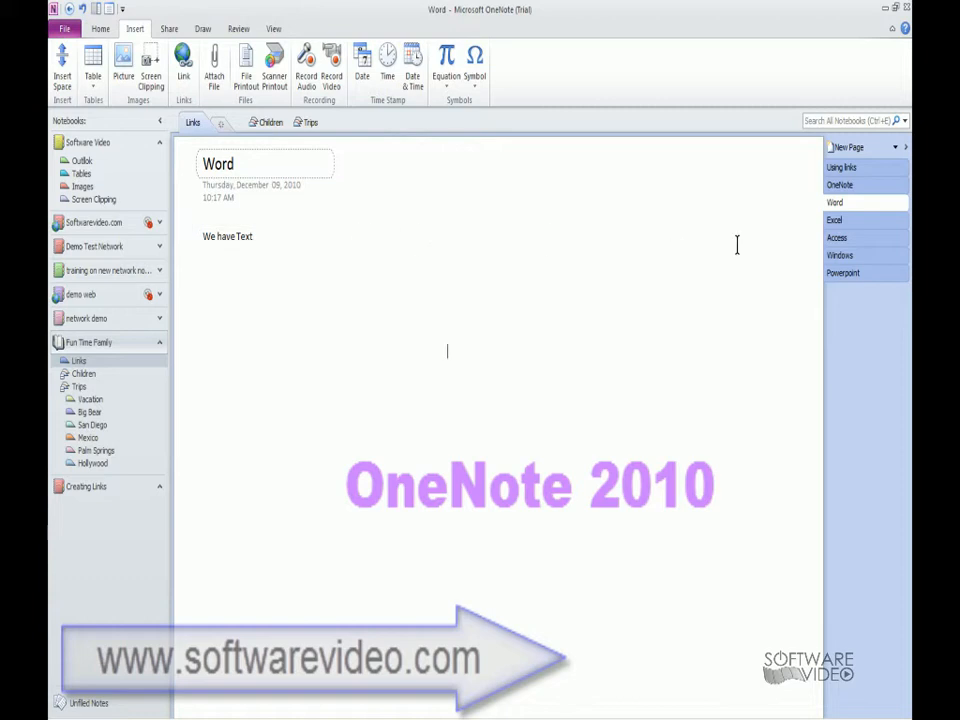
pyautogui.click(840, 256)
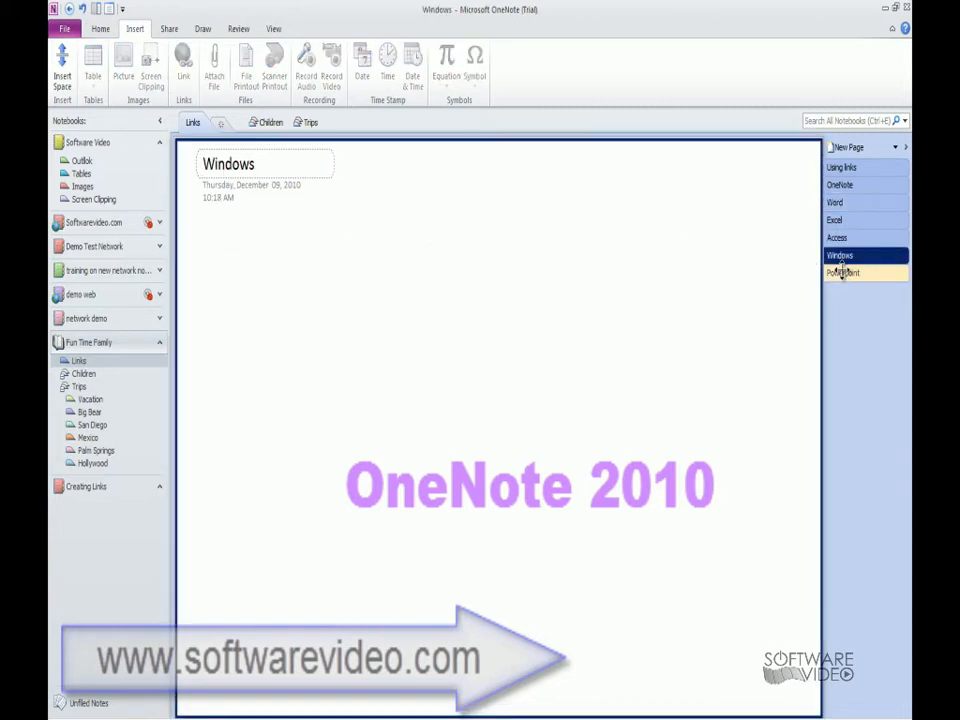
pyautogui.click(840, 168)
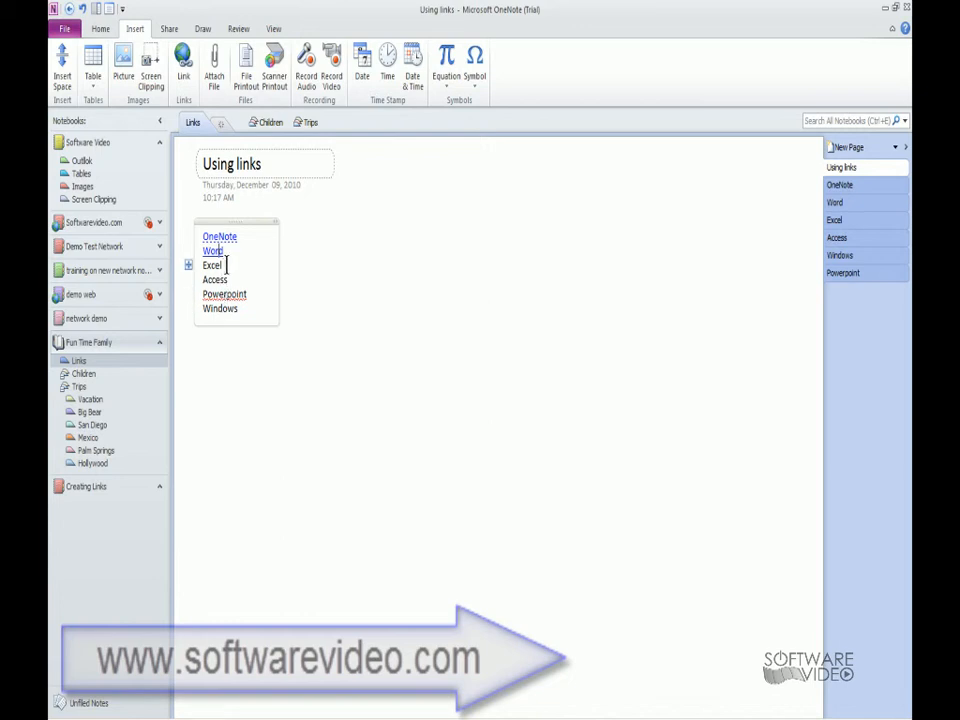
# Link the word Excel to the Excel page under Fun Time Family > Links
pyautogui.doubleClick(212, 264)
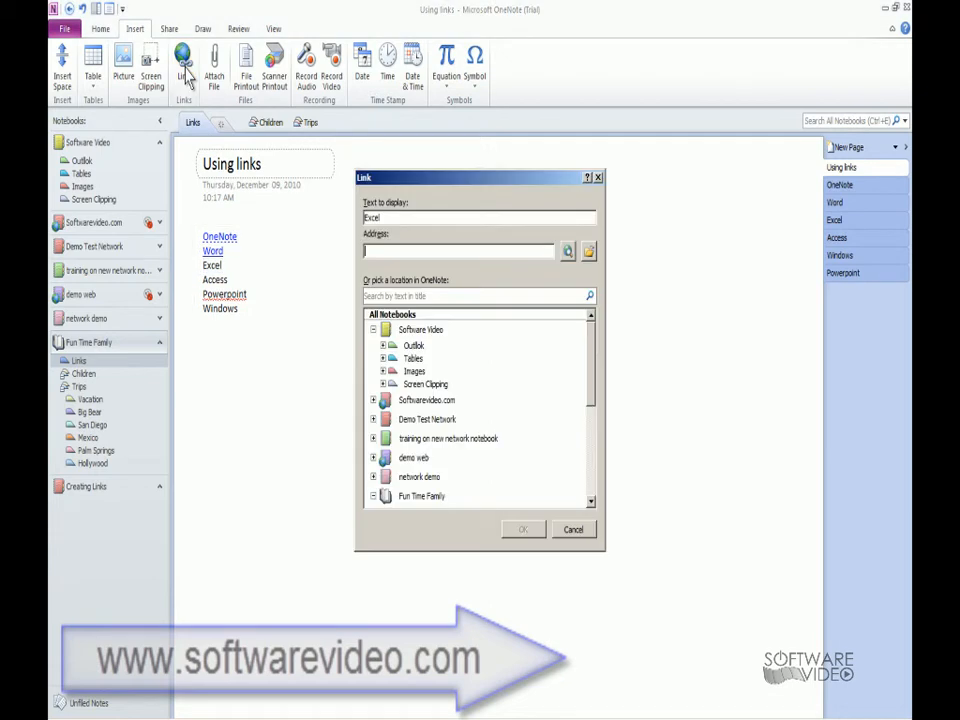
pyautogui.moveTo(408, 330)
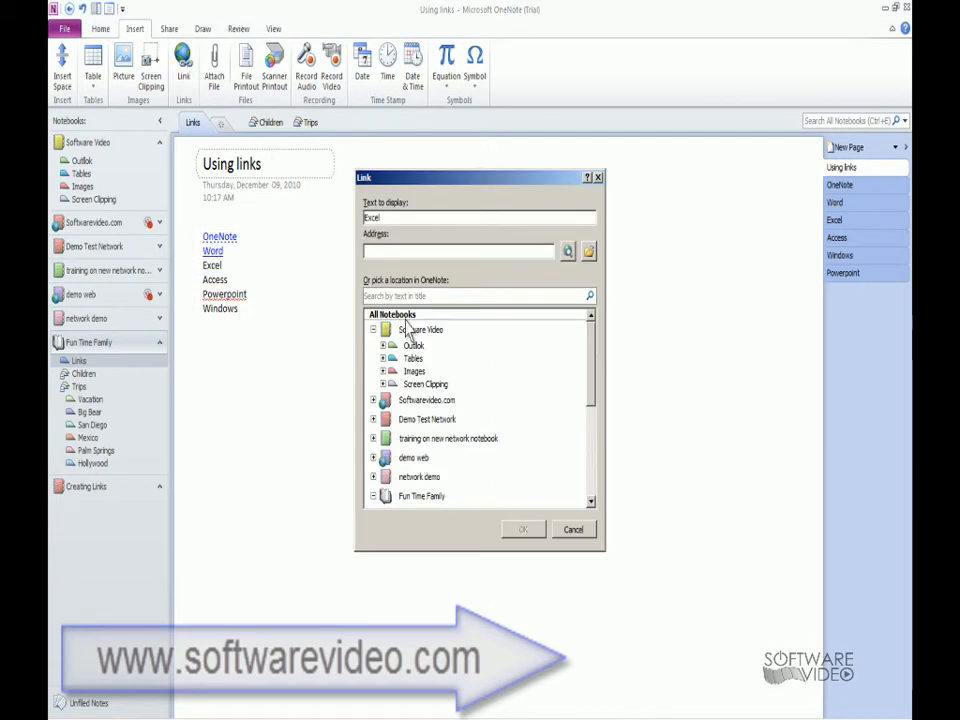
pyautogui.moveTo(418, 472)
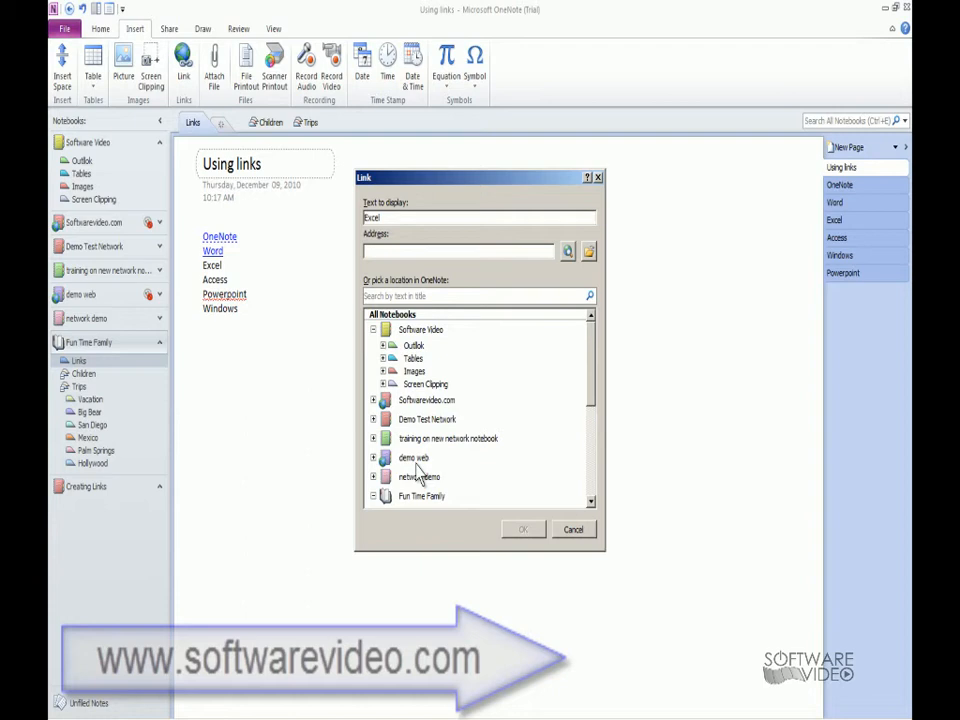
pyautogui.scroll(-3)
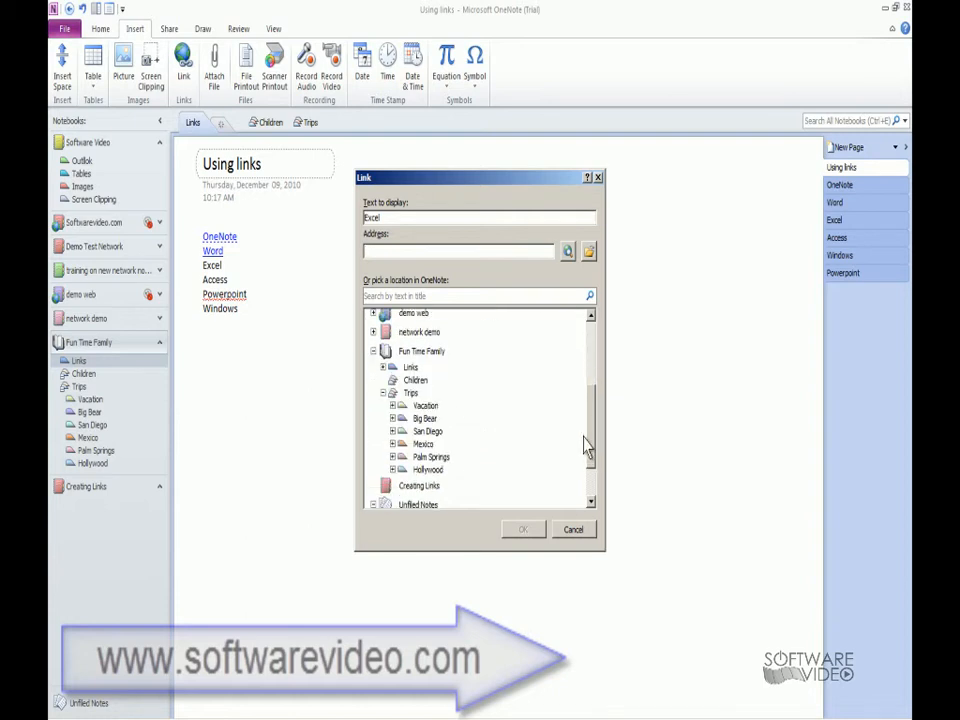
pyautogui.click(384, 368)
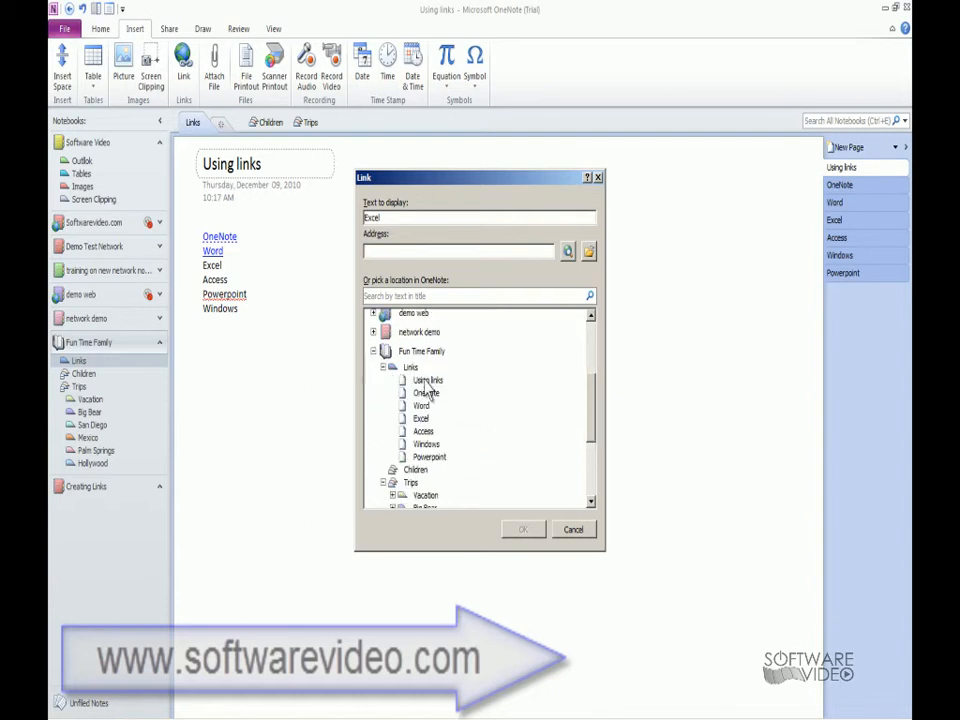
pyautogui.moveTo(276, 310)
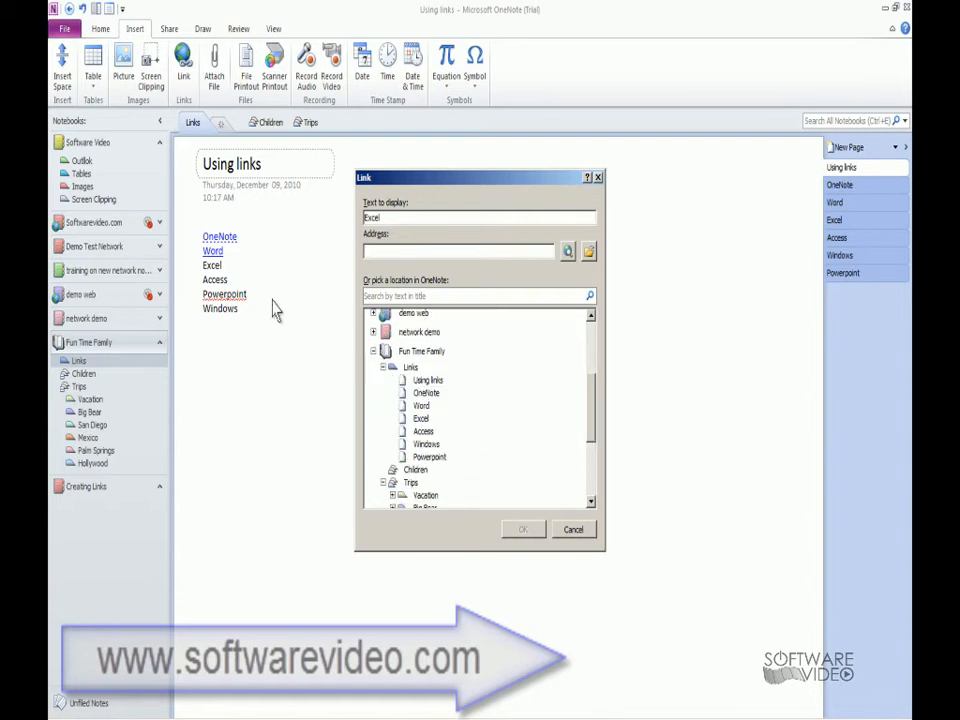
pyautogui.click(420, 418)
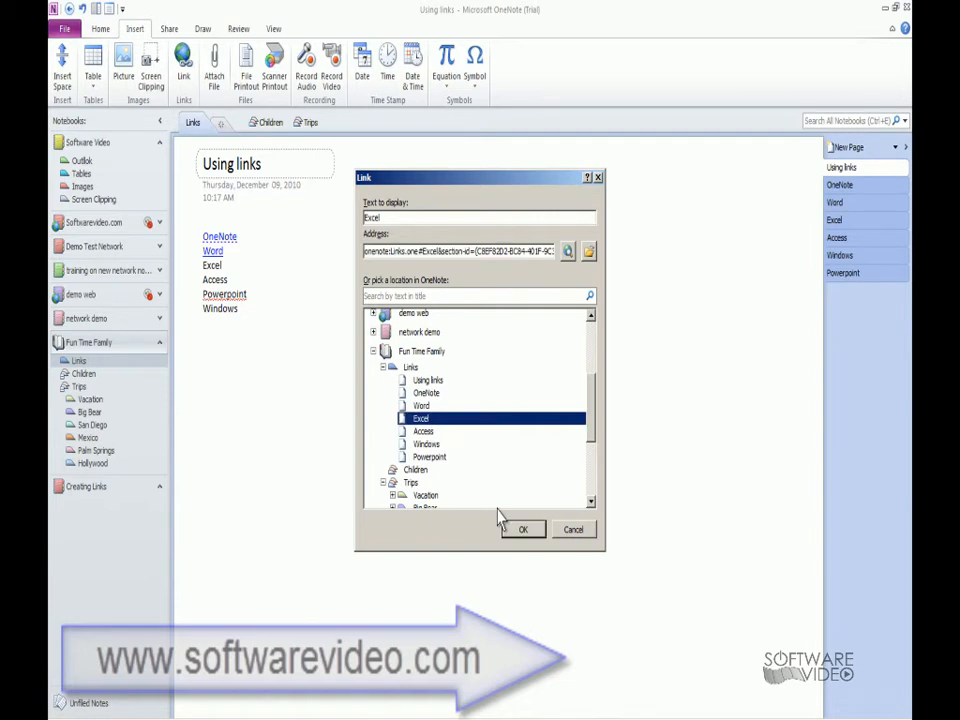
pyautogui.click(522, 528)
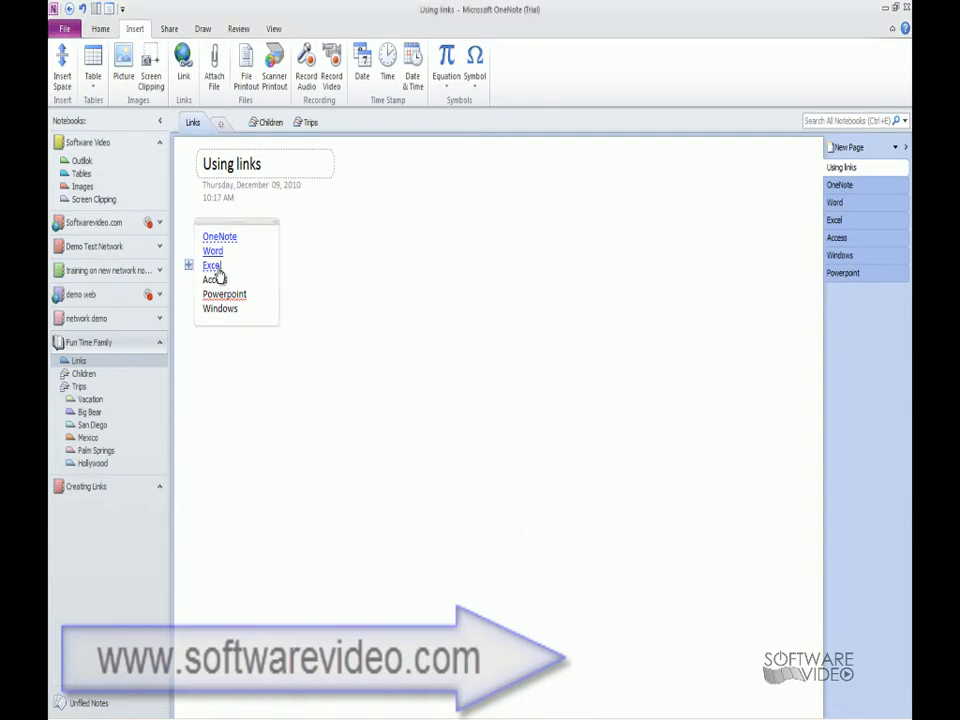
# Follow the Excel link to its page and begin inserting a picture there
pyautogui.click(212, 264)
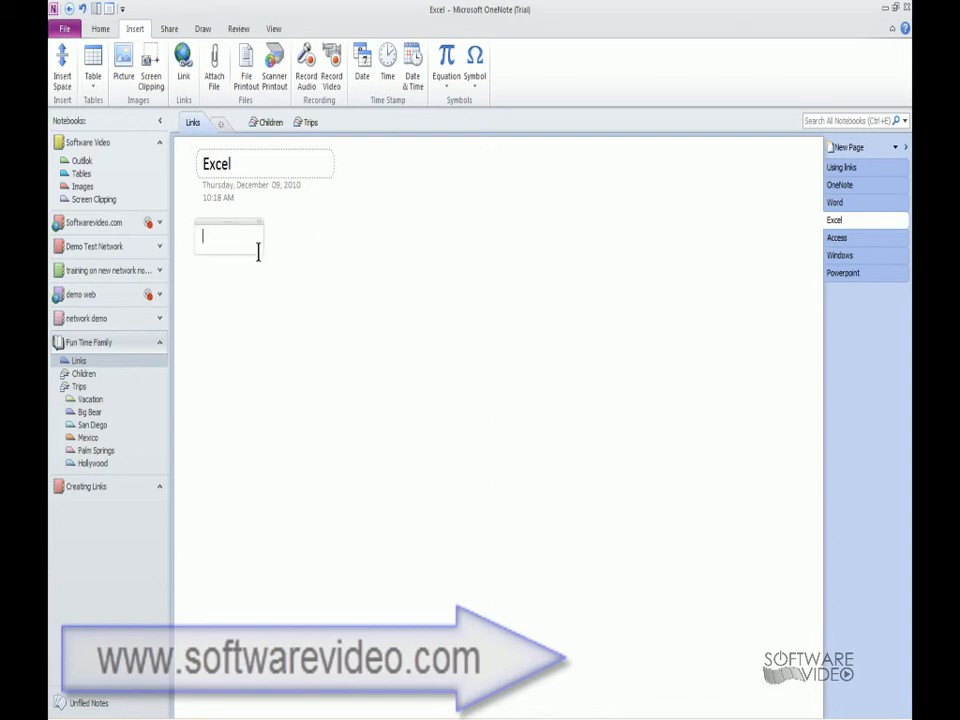
pyautogui.click(122, 60)
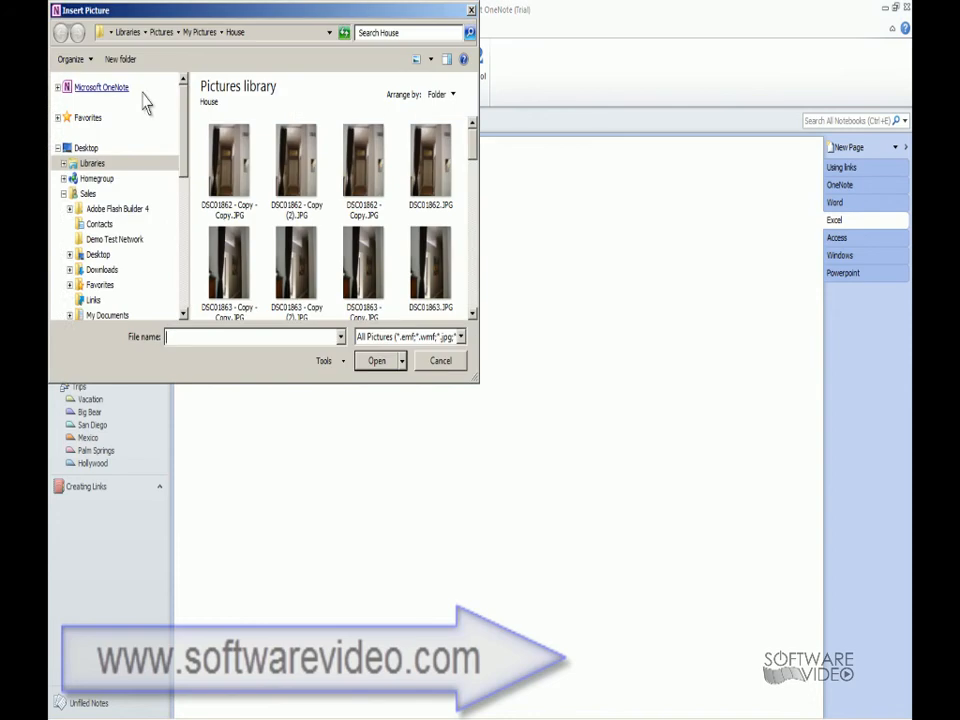
# Insert the hallway photo on the Excel page, return to the list, and follow the Excel link again
pyautogui.click(376, 360)
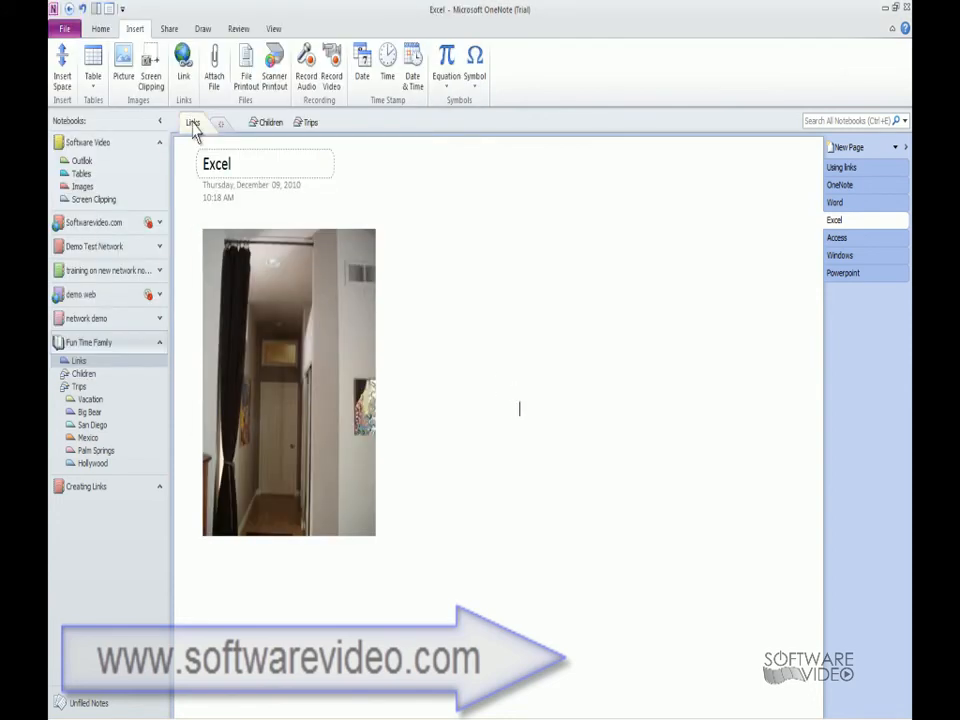
pyautogui.click(842, 168)
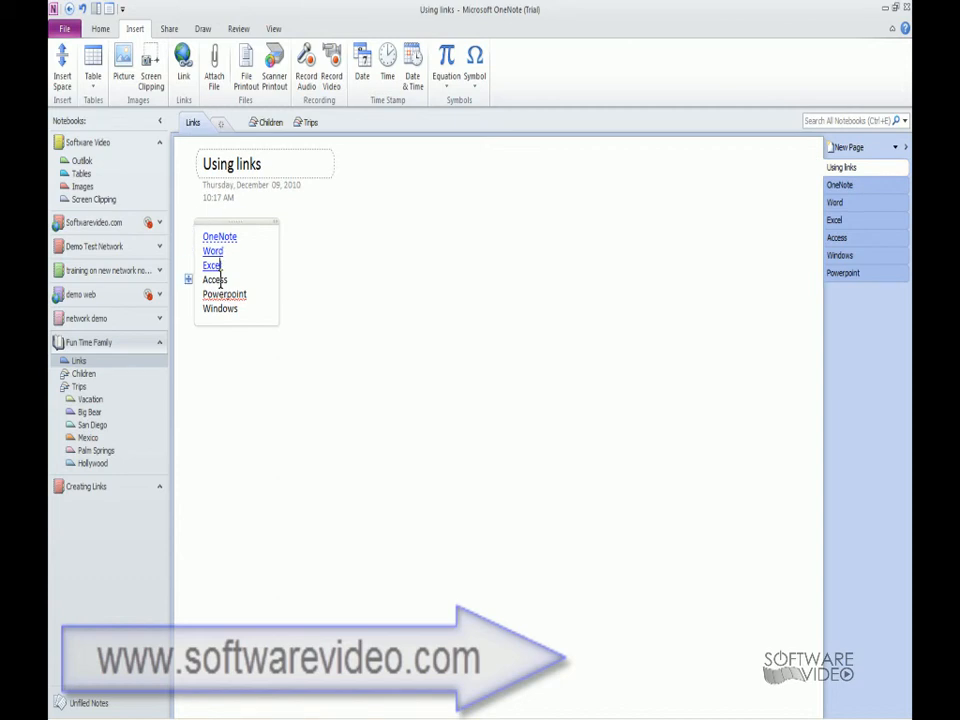
pyautogui.click(212, 264)
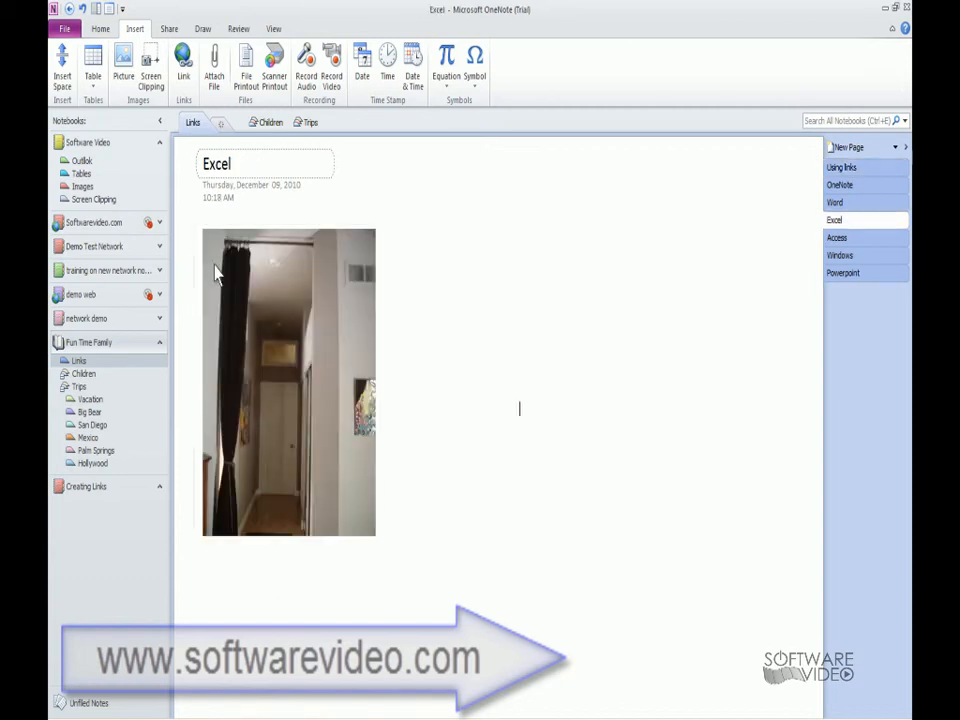
# Add a Using links note beside the photo, link it to the Using links page, and follow it back
pyautogui.click(844, 168)
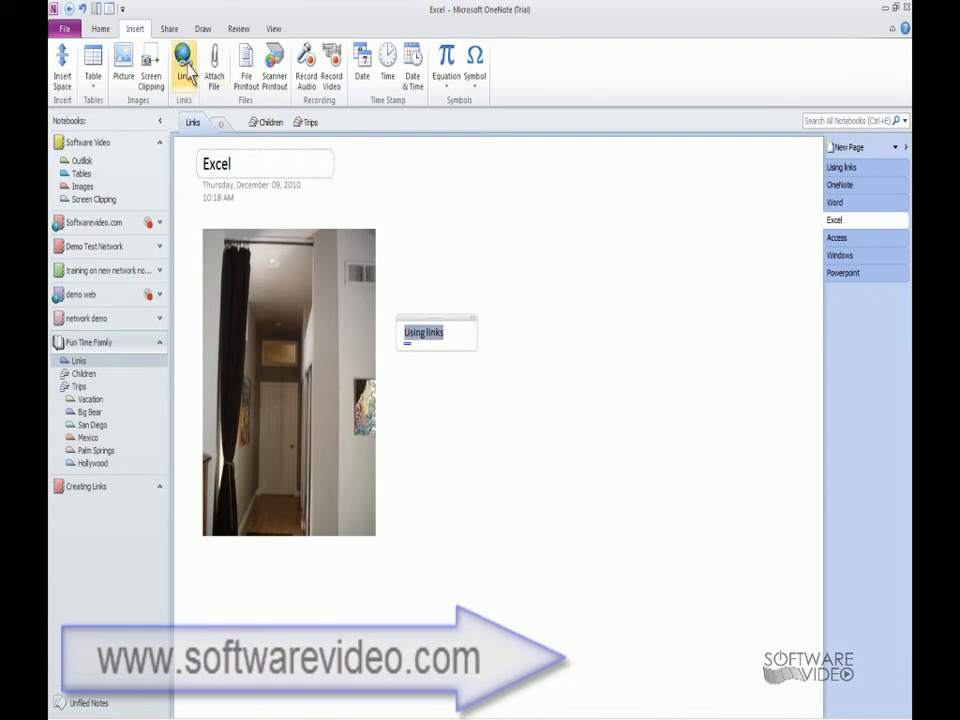
pyautogui.click(184, 60)
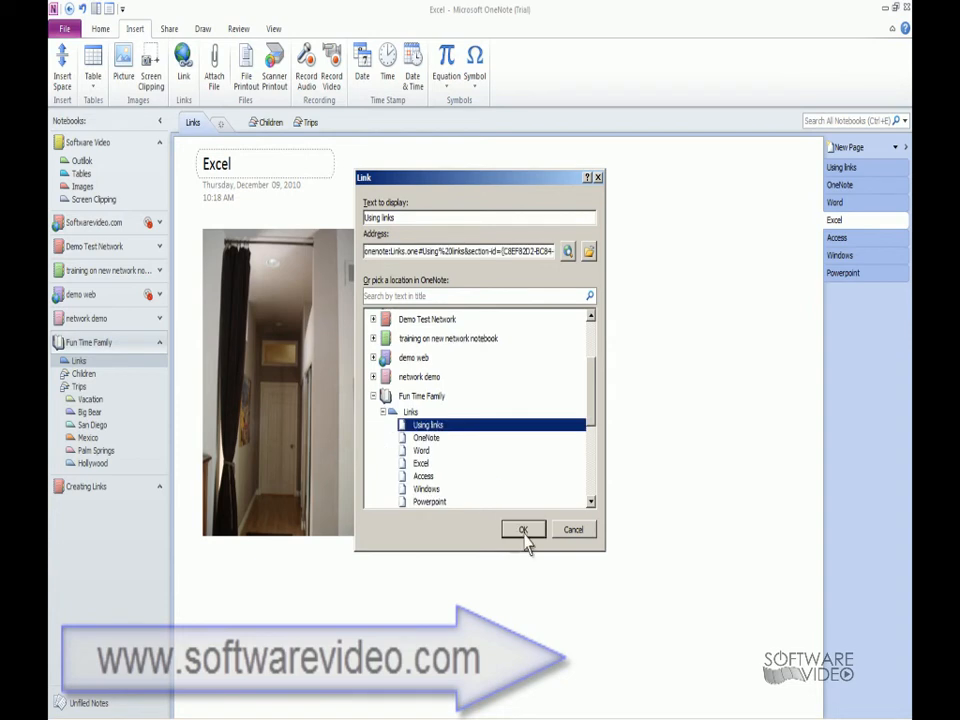
pyautogui.click(524, 530)
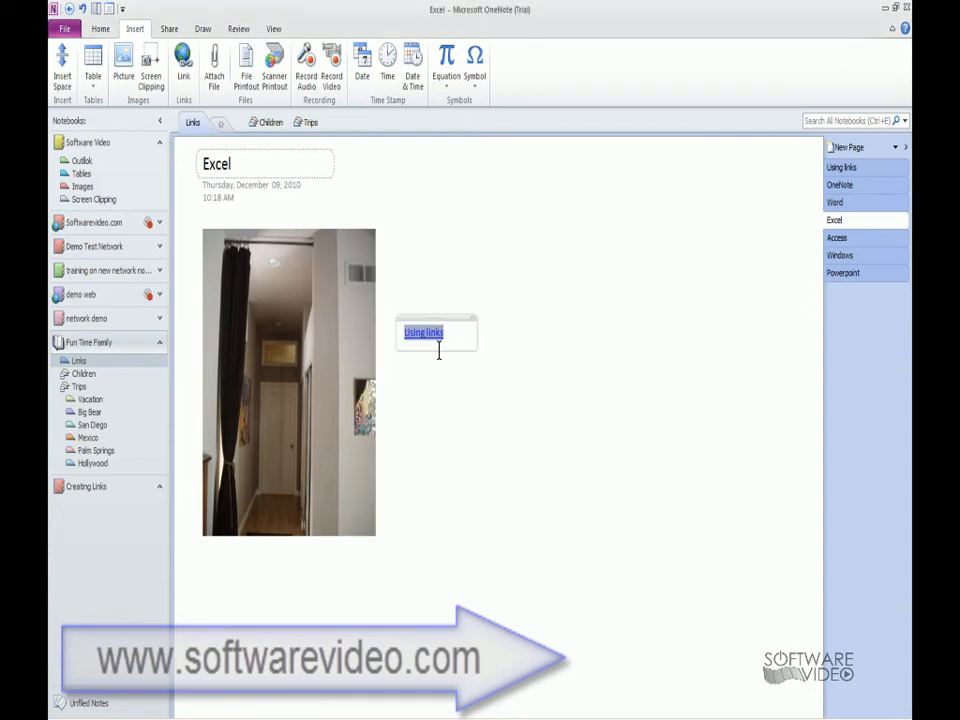
pyautogui.click(842, 168)
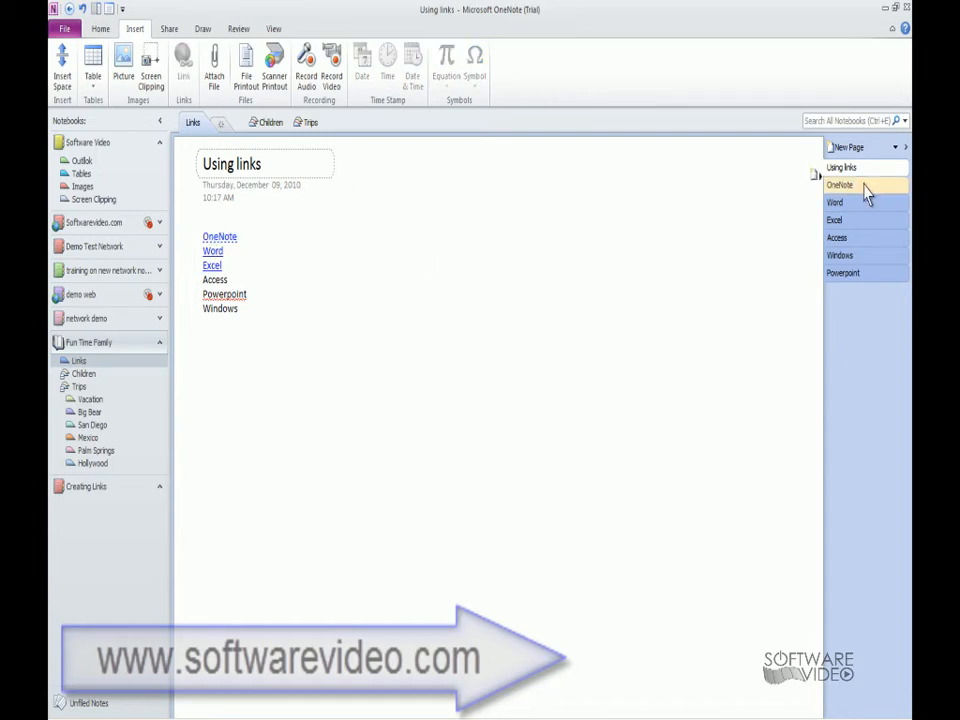
# On the OneNote page, stamp today's date and type 'Using links'
pyautogui.click(840, 184)
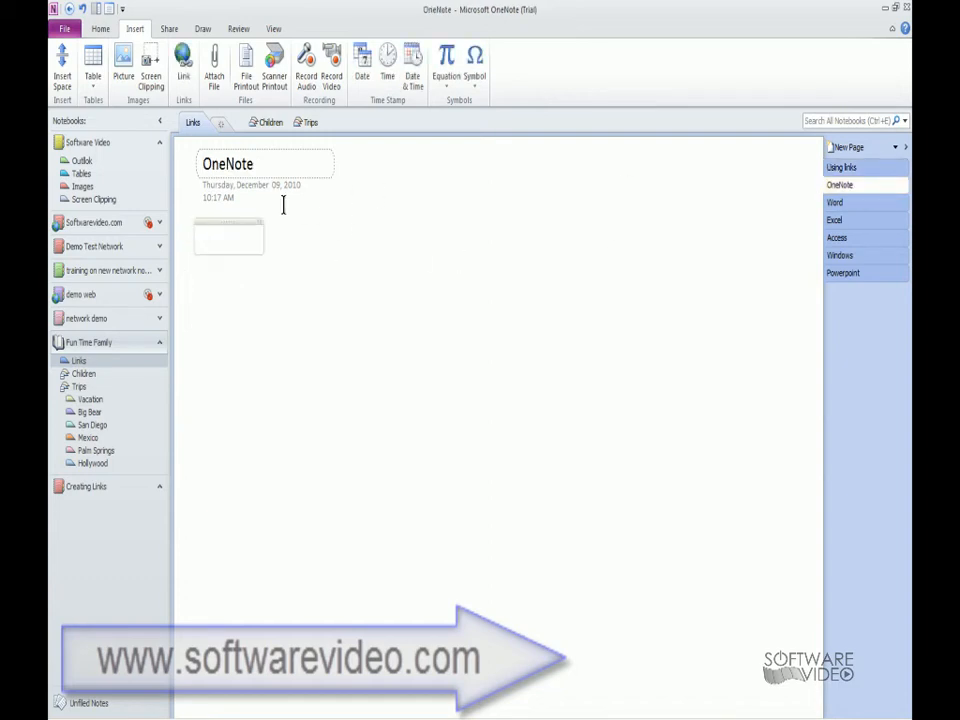
pyautogui.click(362, 60)
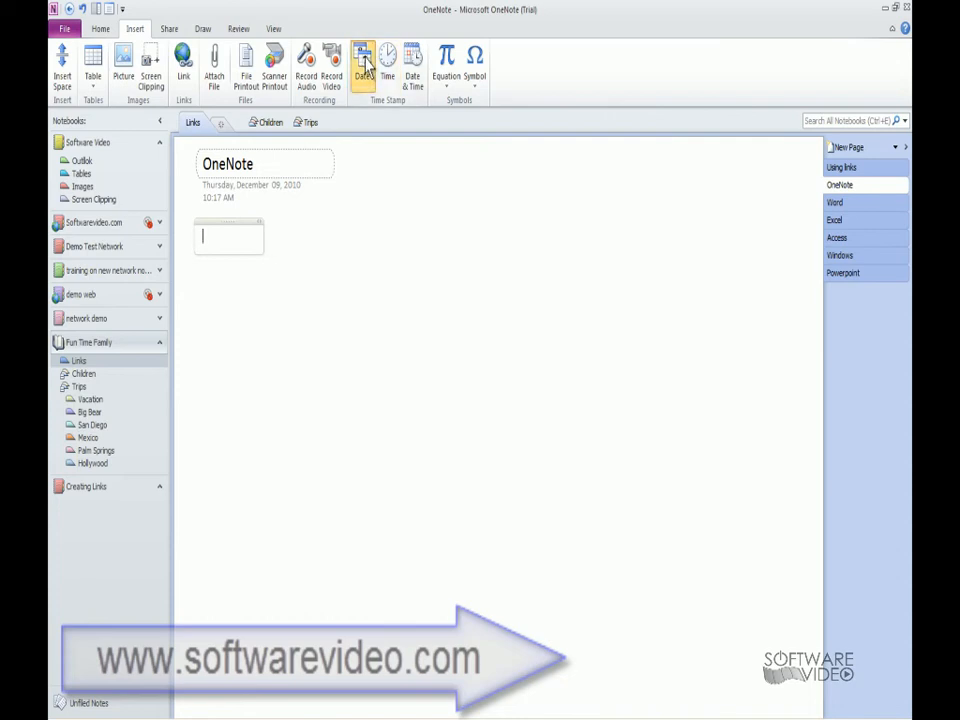
pyautogui.click(362, 58)
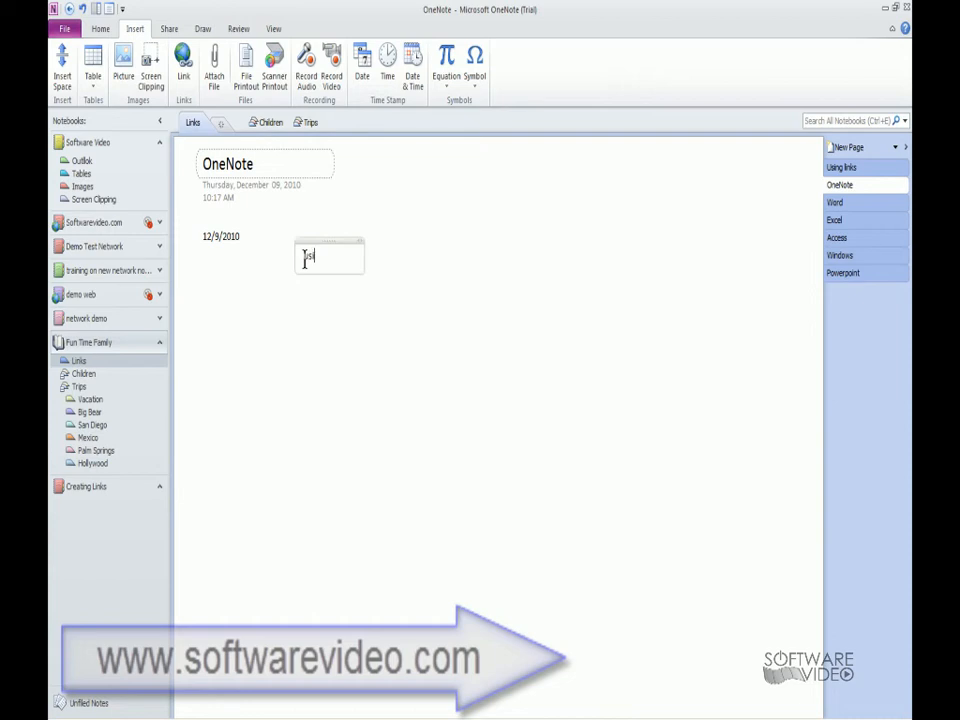
pyautogui.write('Using links')
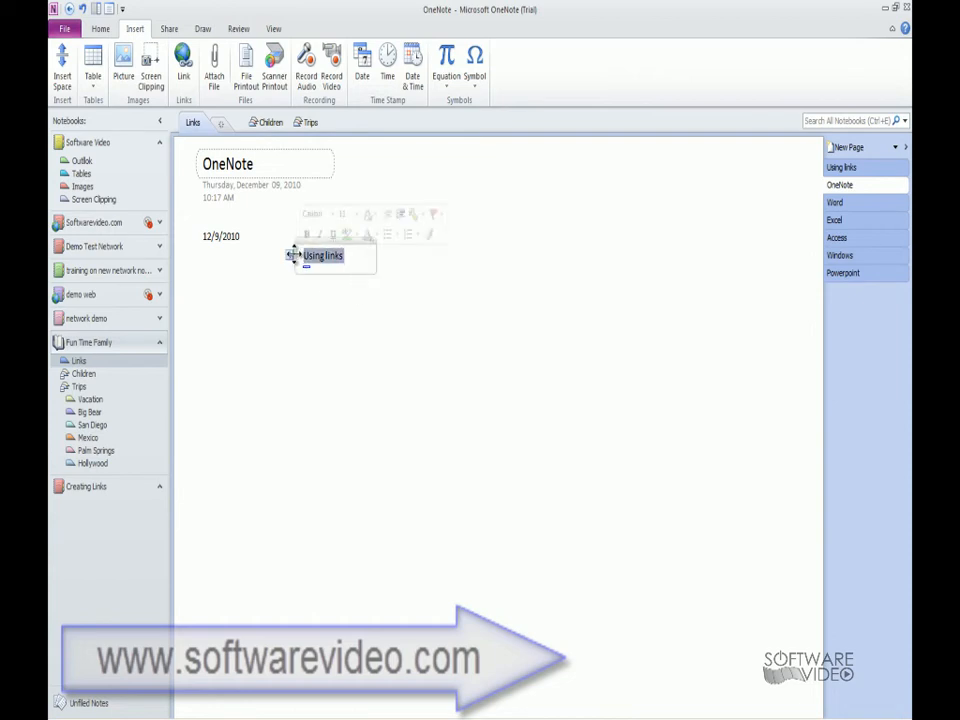
# Link the 'Using links' text to the Using links page and follow it back to the list
pyautogui.click(184, 62)
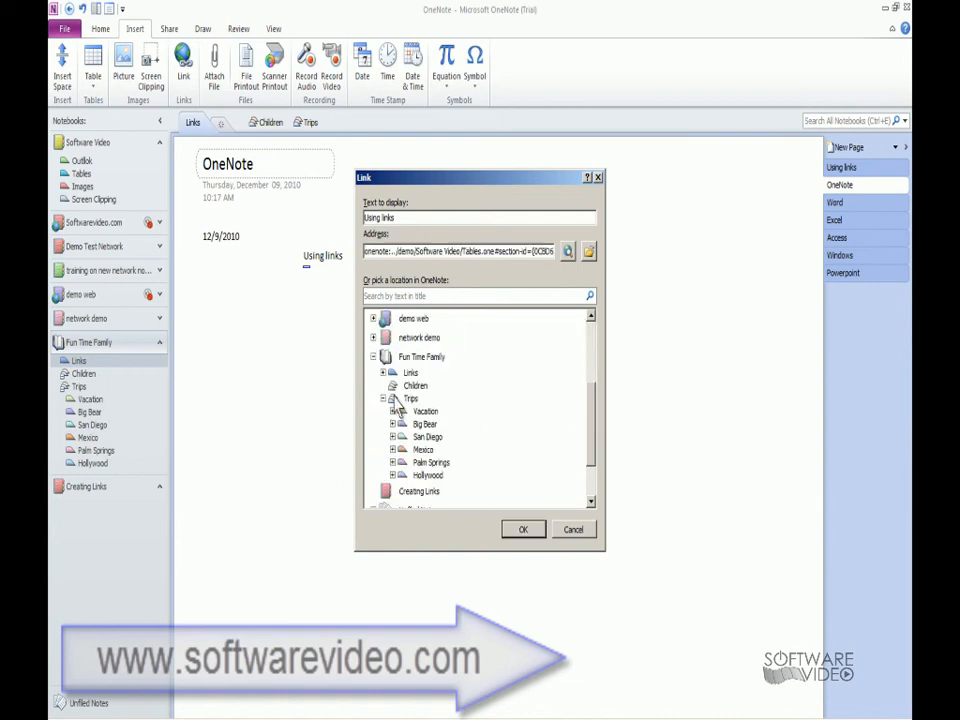
pyautogui.click(410, 372)
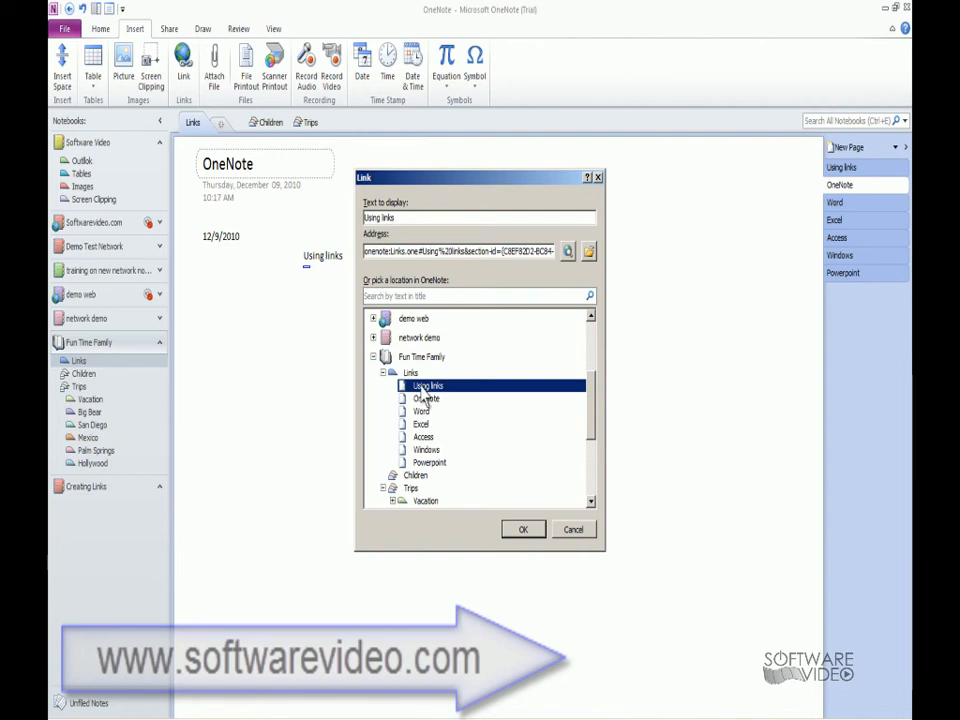
pyautogui.click(524, 528)
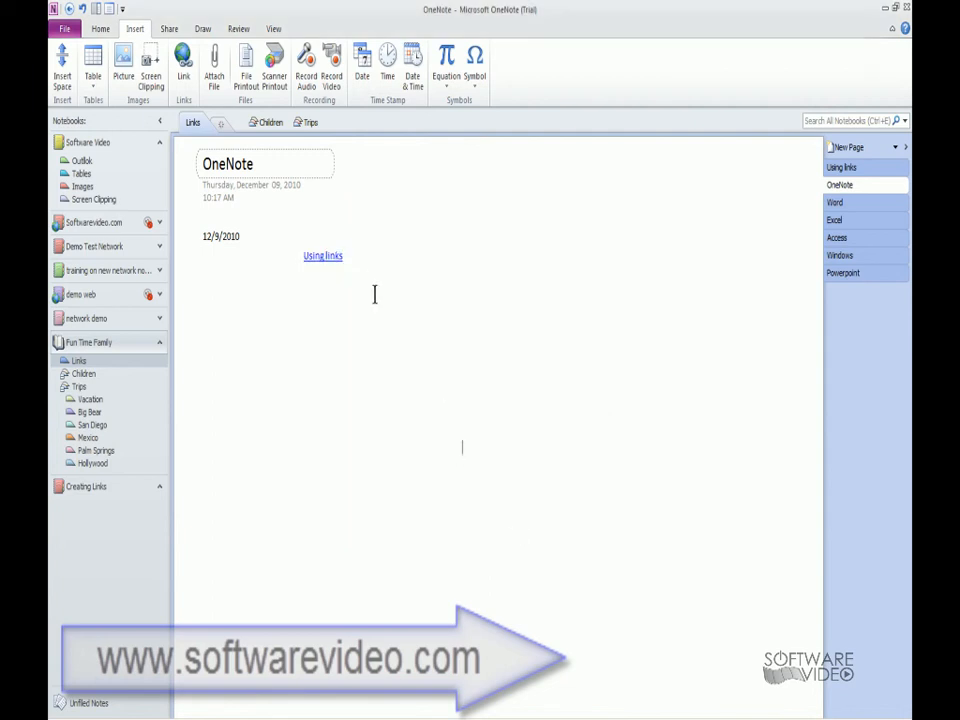
pyautogui.click(322, 256)
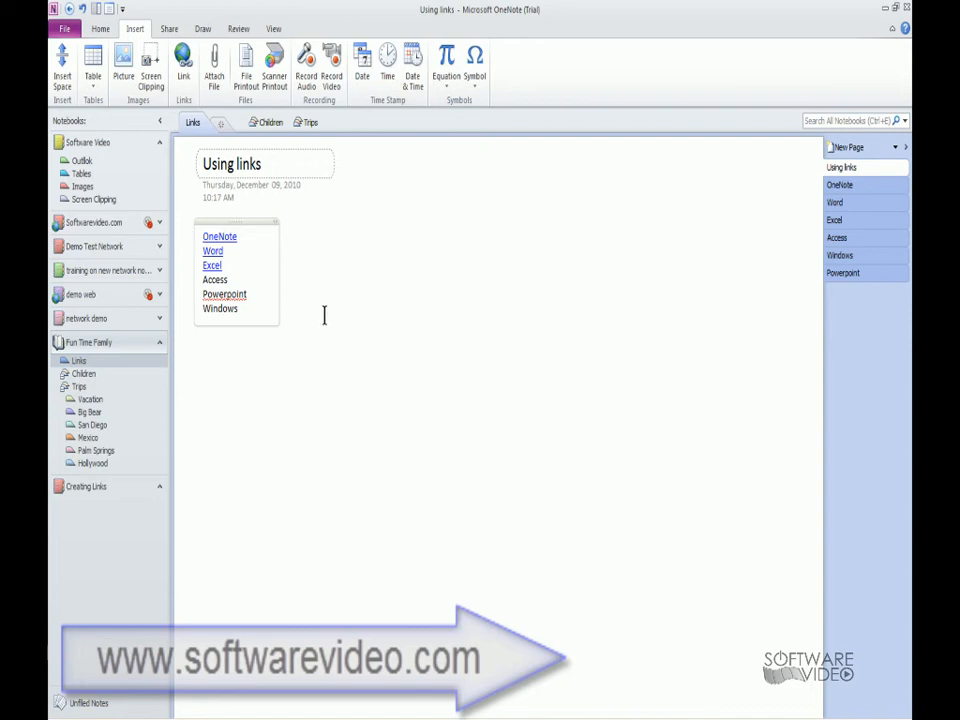
pyautogui.moveTo(392, 260)
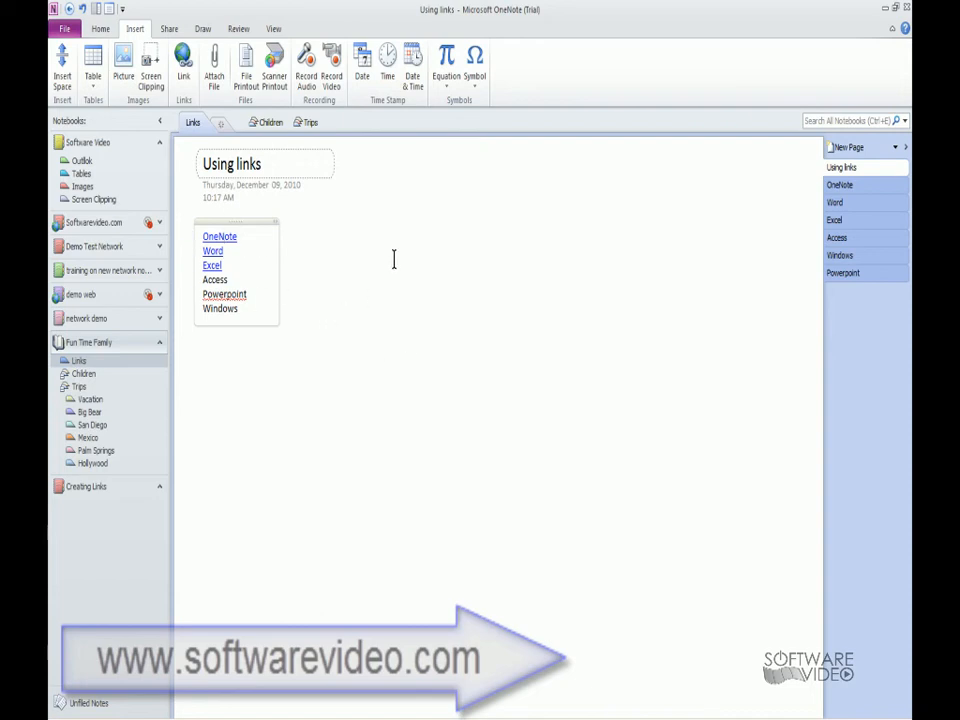
pyautogui.moveTo(558, 288)
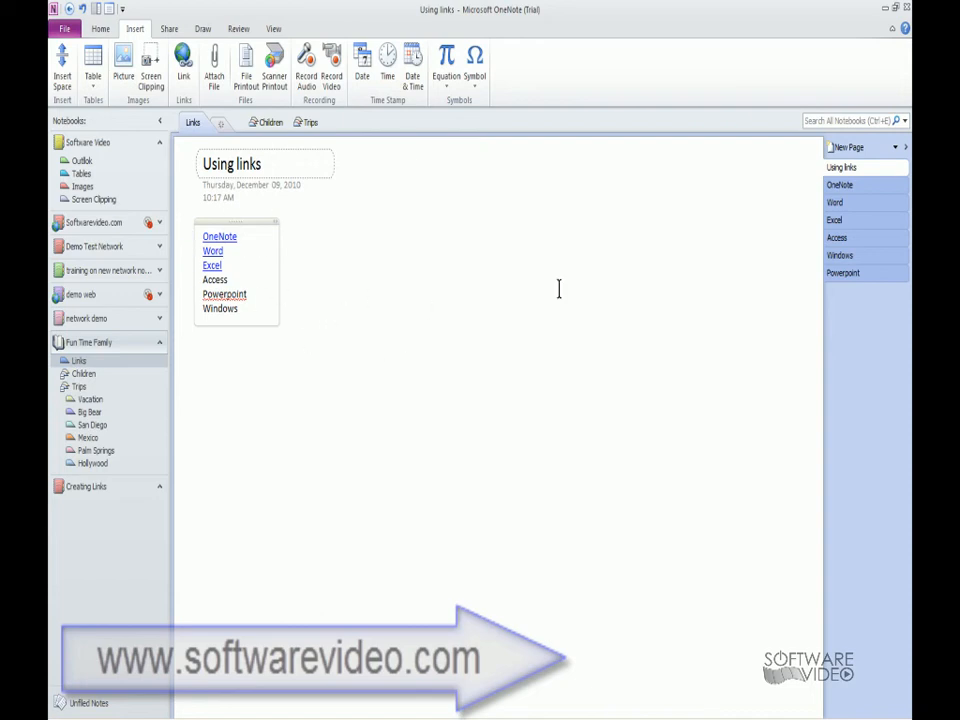
pyautogui.moveTo(364, 330)
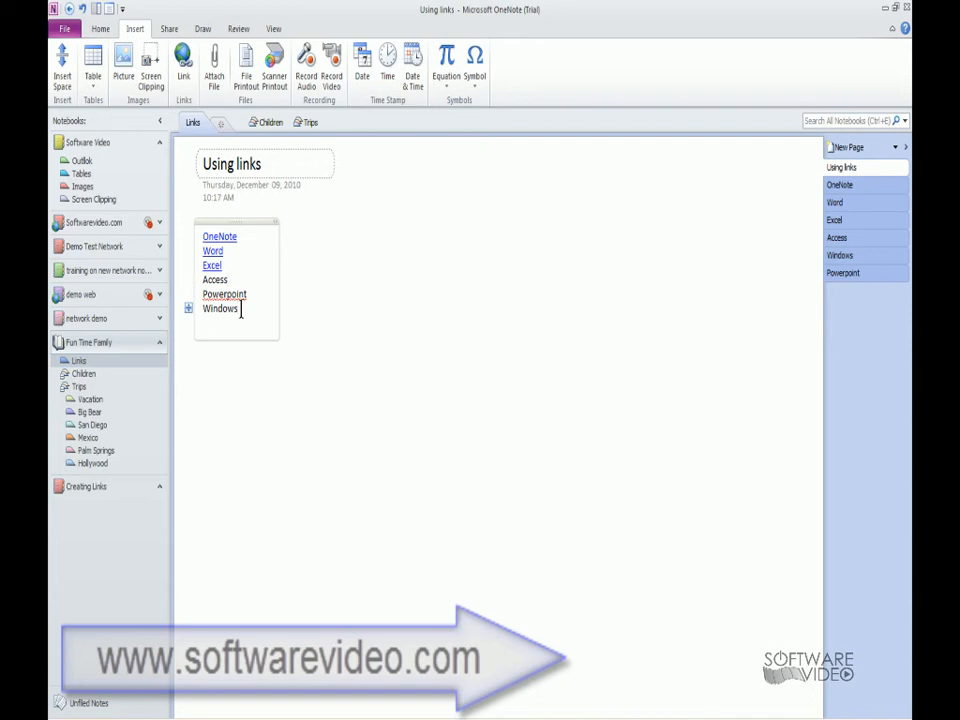
# Add 'Demo Test' below Windows and link it to the Task page under Software Video > Outlook
pyautogui.write('De')
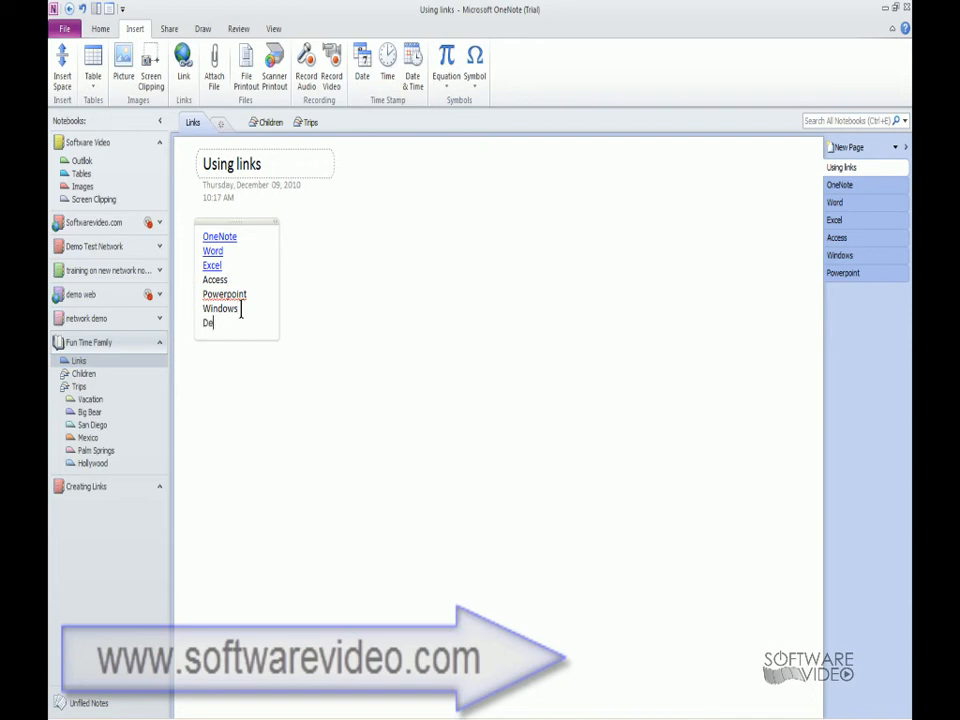
pyautogui.write('mo Test')
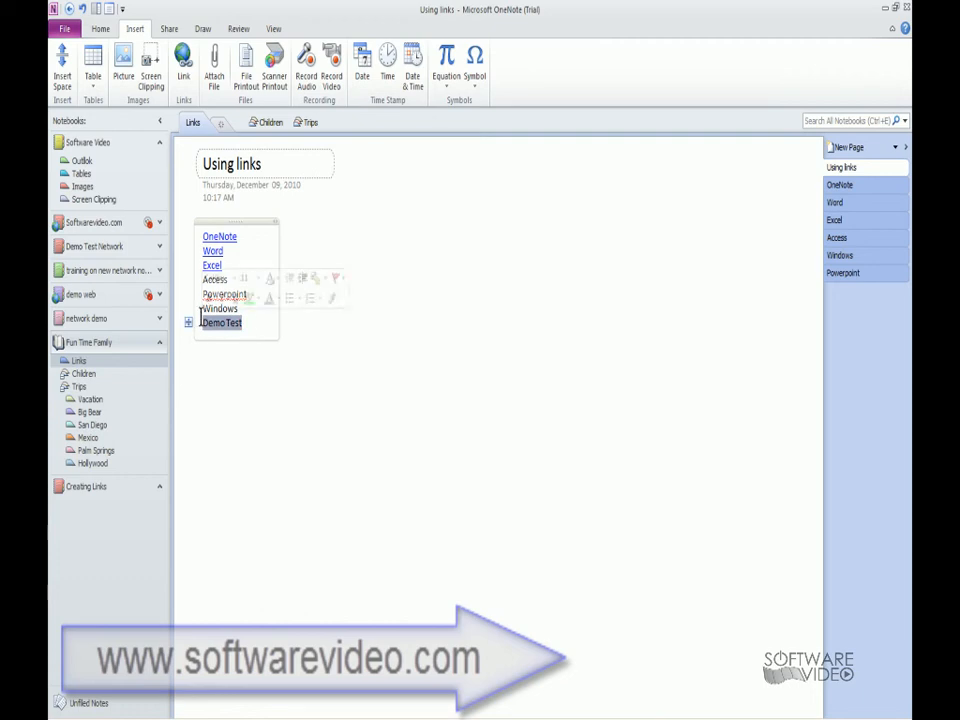
pyautogui.click(184, 60)
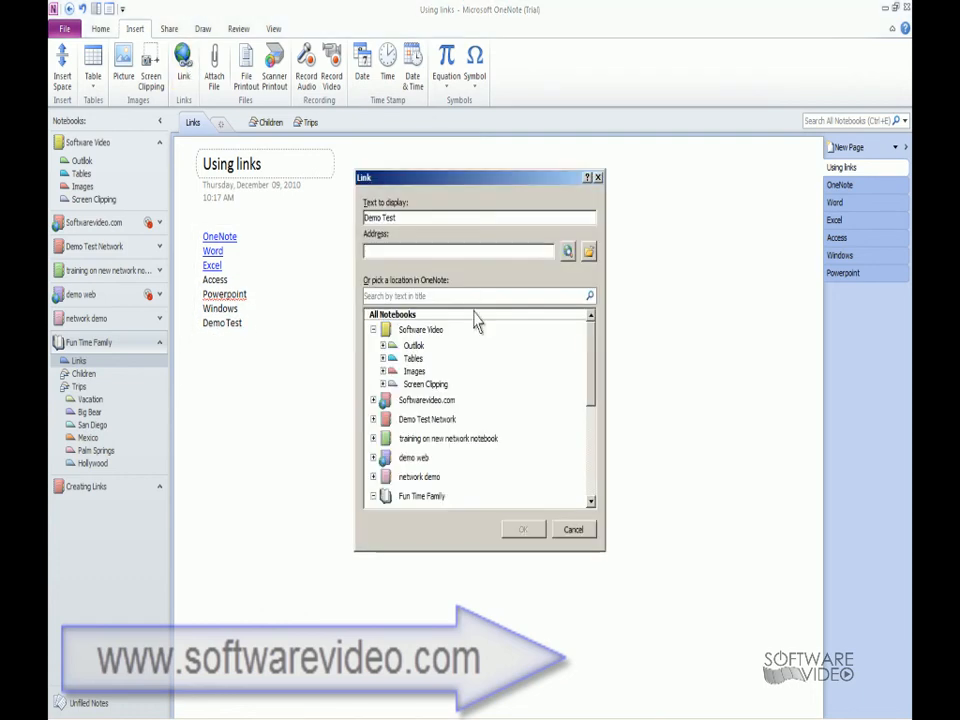
pyautogui.scroll(-3)
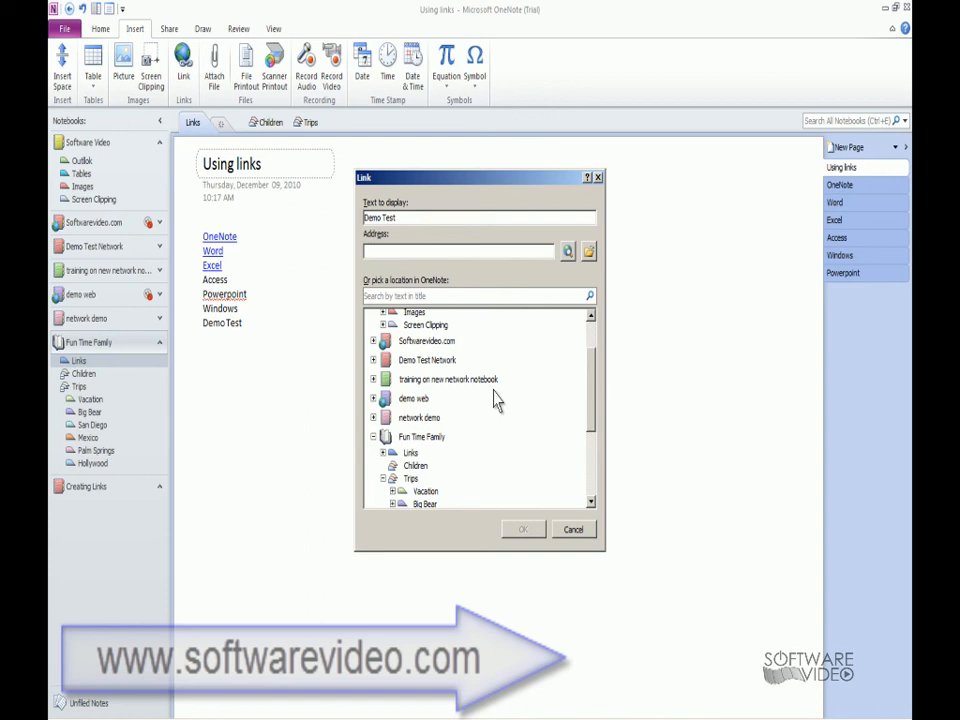
pyautogui.moveTo(406, 490)
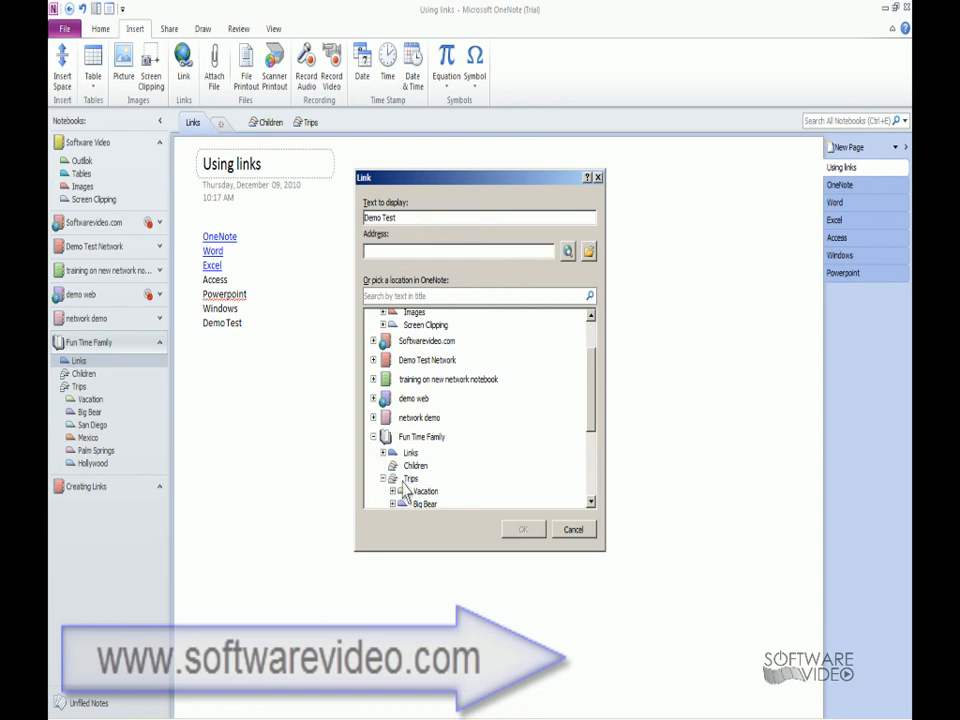
pyautogui.moveTo(424, 492)
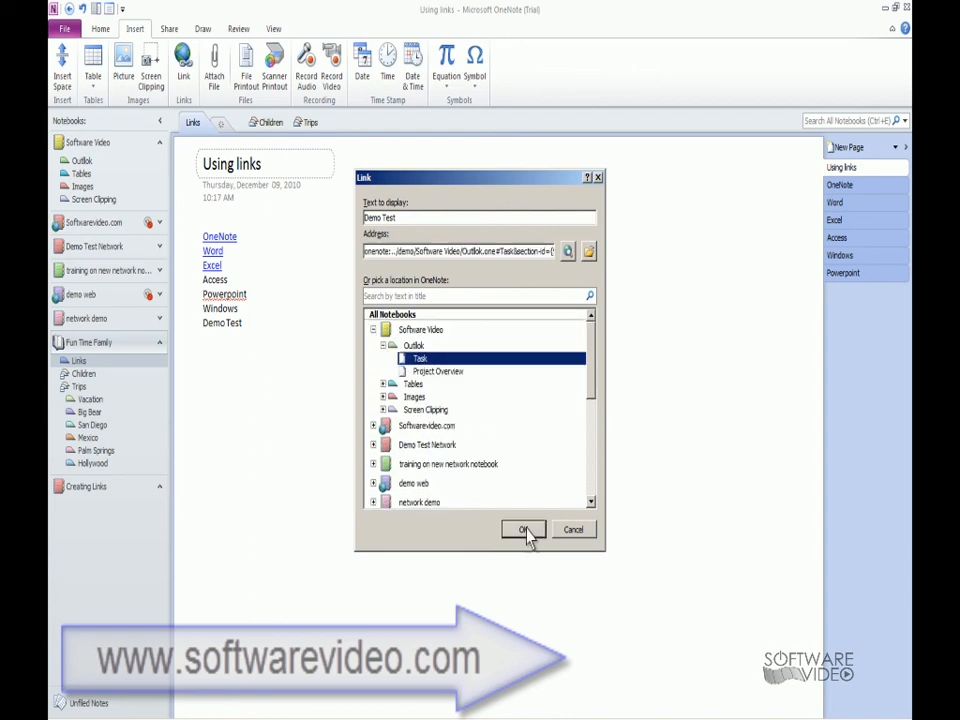
pyautogui.click(524, 530)
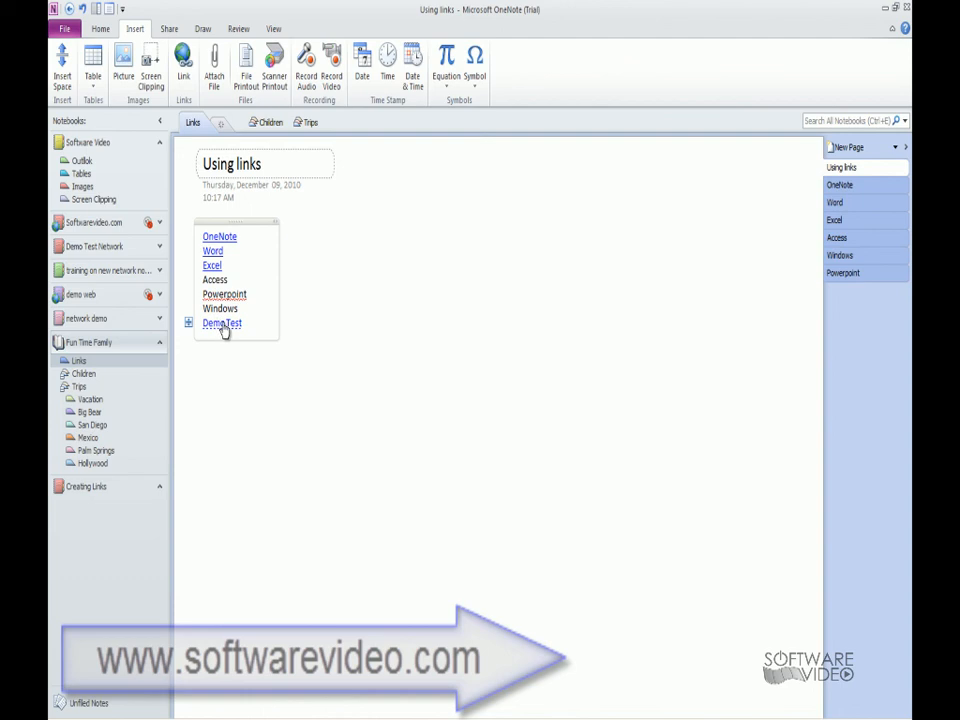
# Follow the Demo Test link to the Task page and insert a house photo there
pyautogui.click(222, 324)
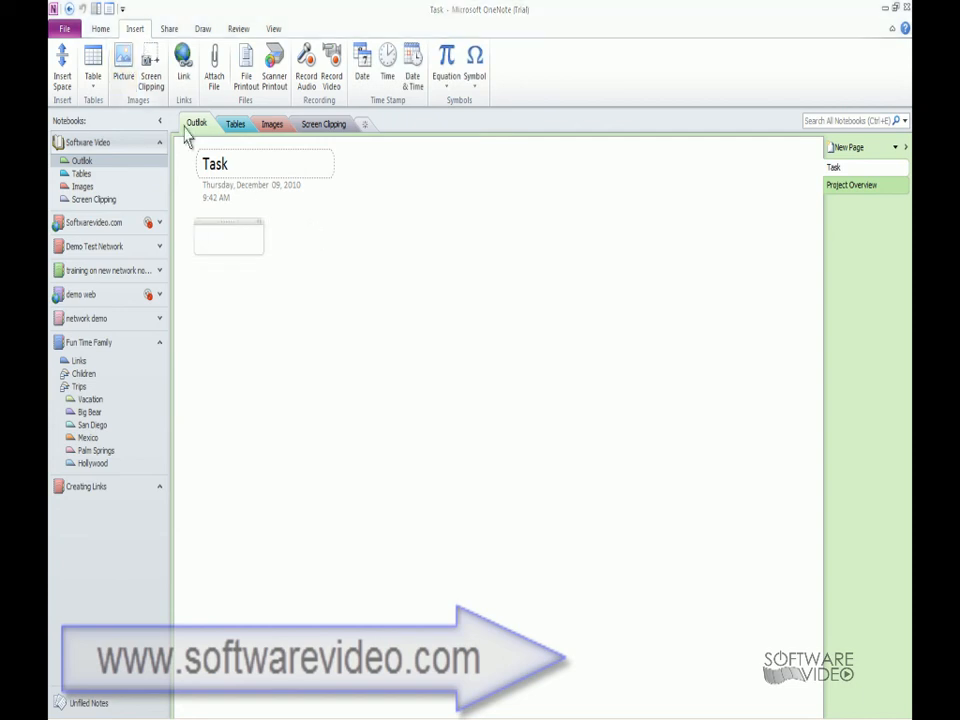
pyautogui.click(122, 60)
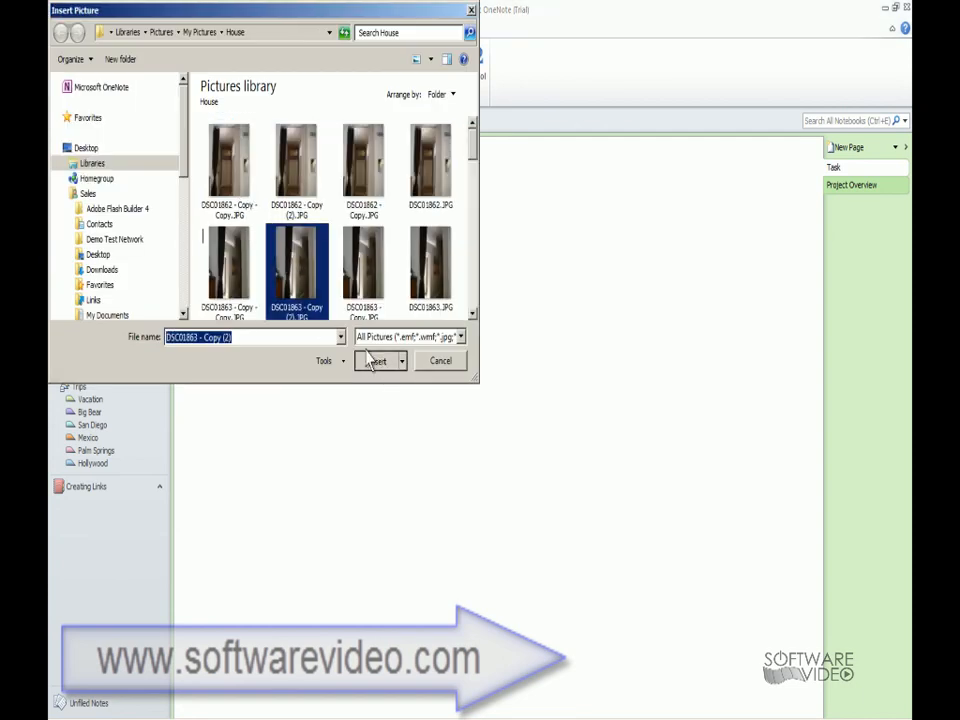
pyautogui.click(376, 360)
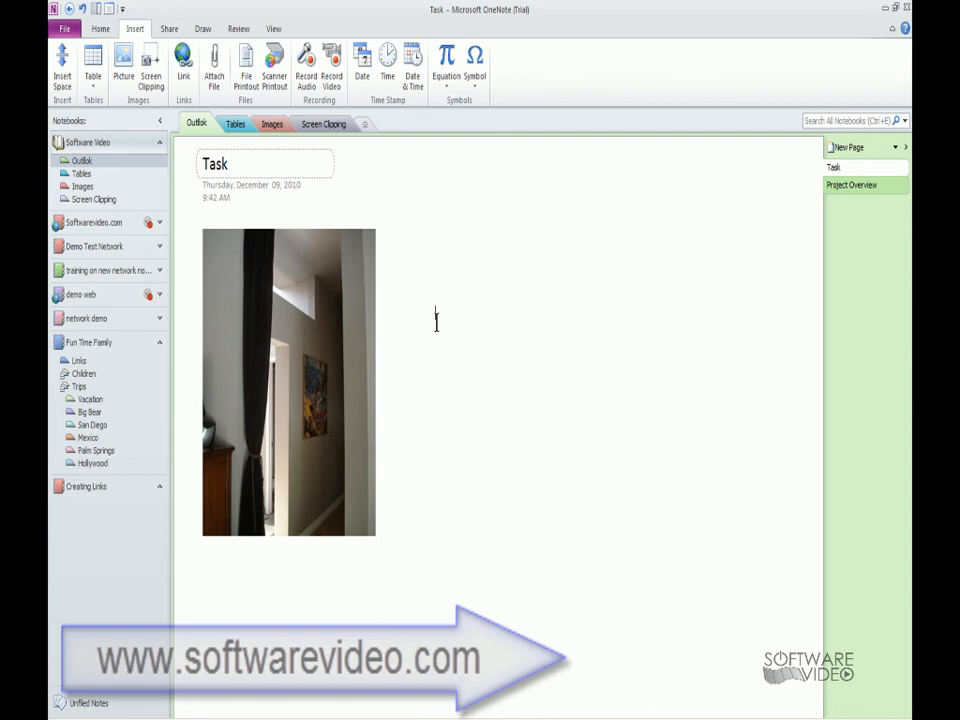
# Type 'using links' on the Task page and begin linking it to the Using links page
pyautogui.write('using links')
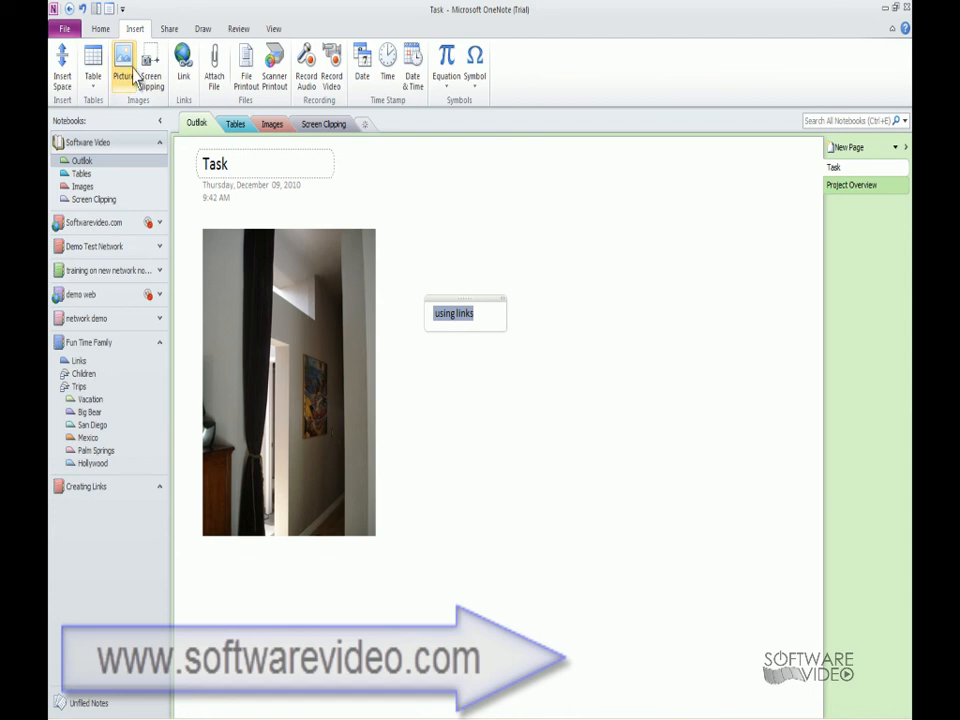
pyautogui.click(184, 60)
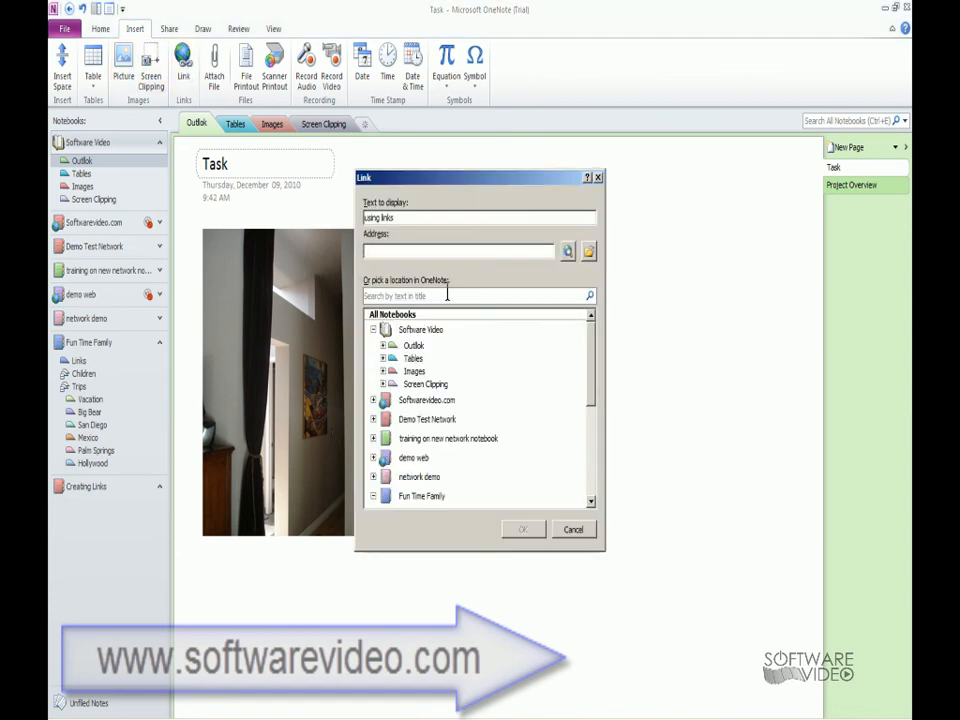
pyautogui.scroll(-3)
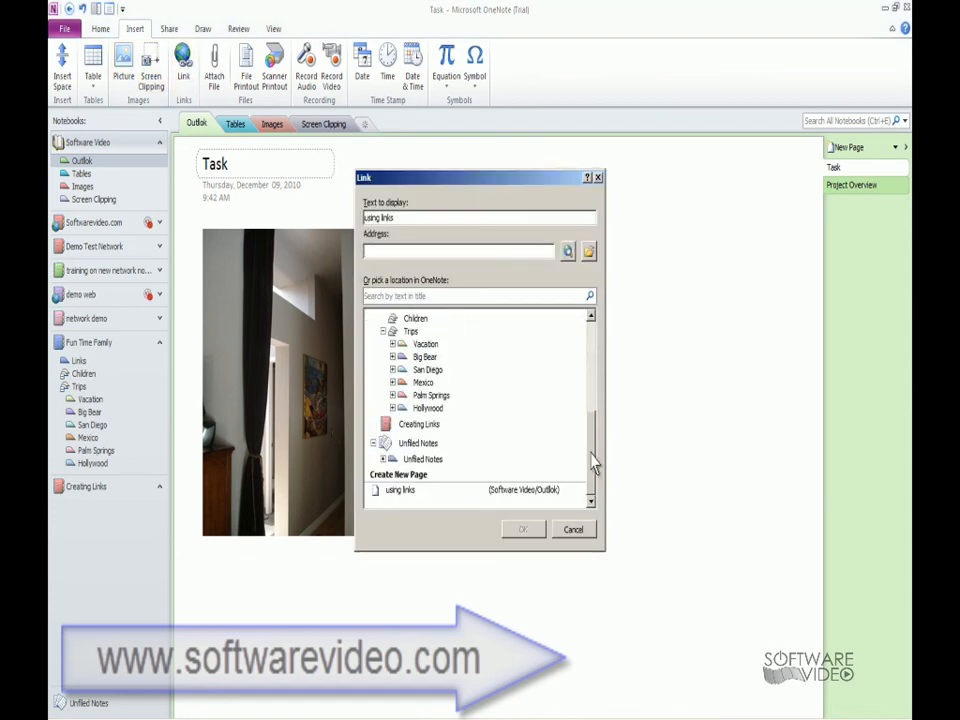
pyautogui.scroll(3)
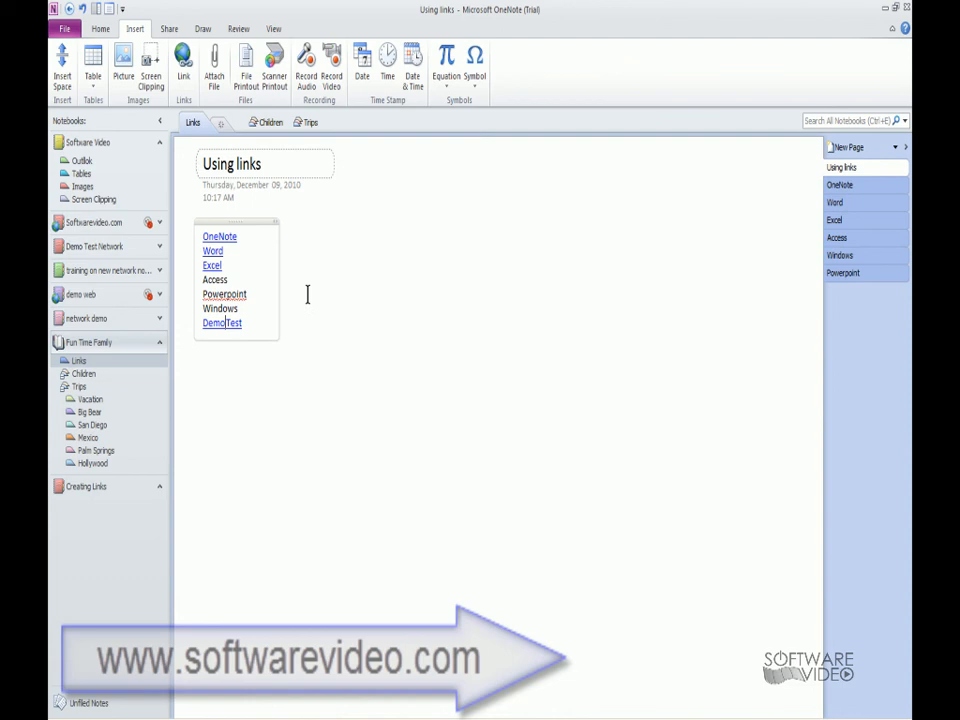
pyautogui.moveTo(256, 384)
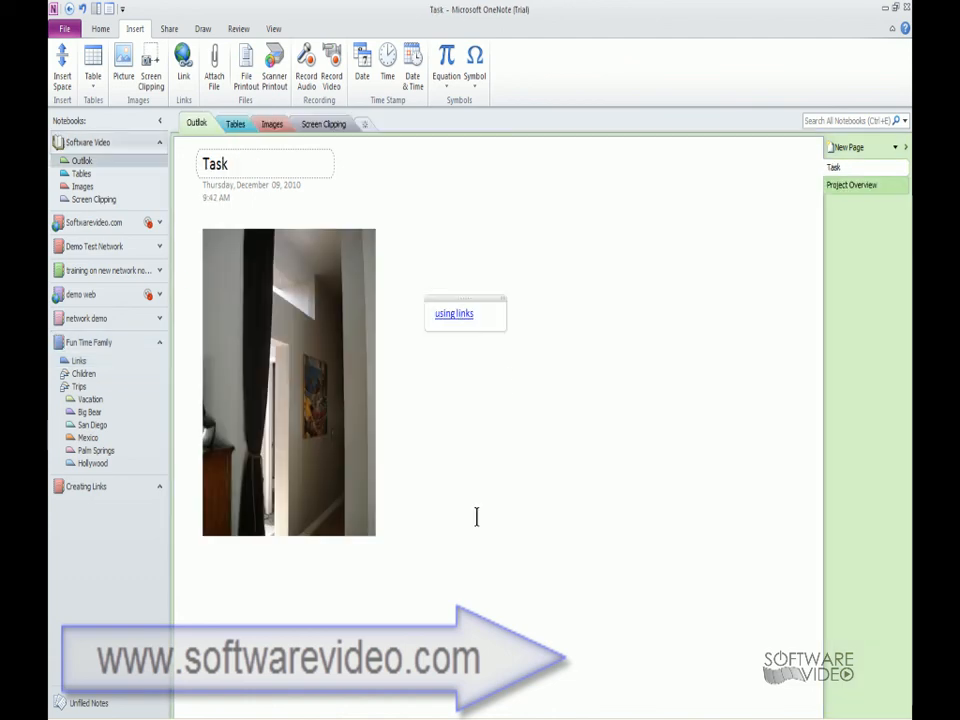
pyautogui.click(452, 312)
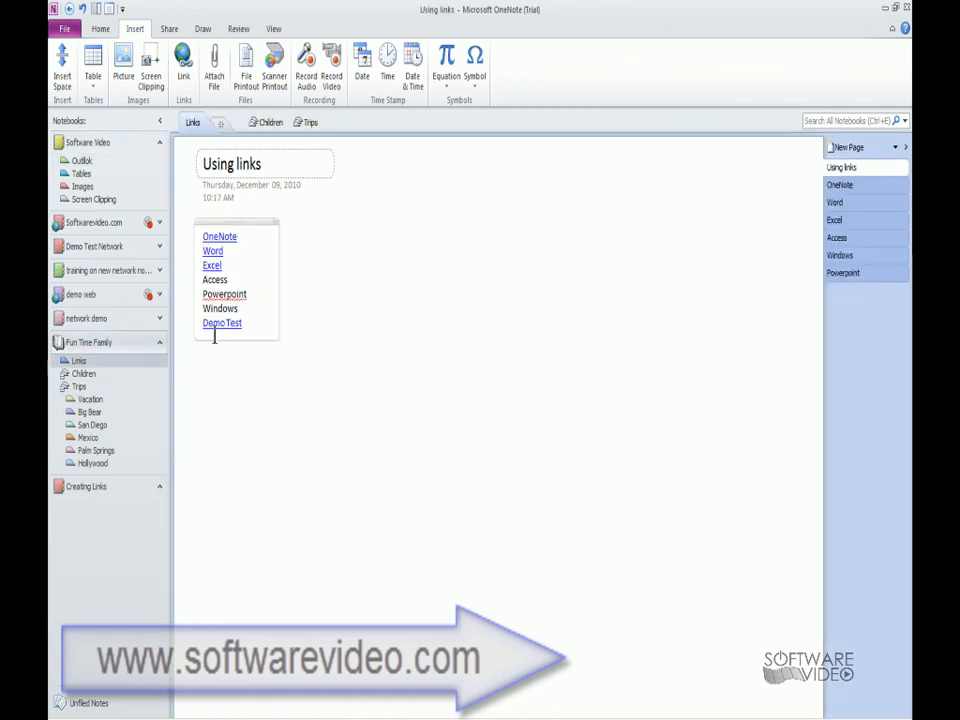